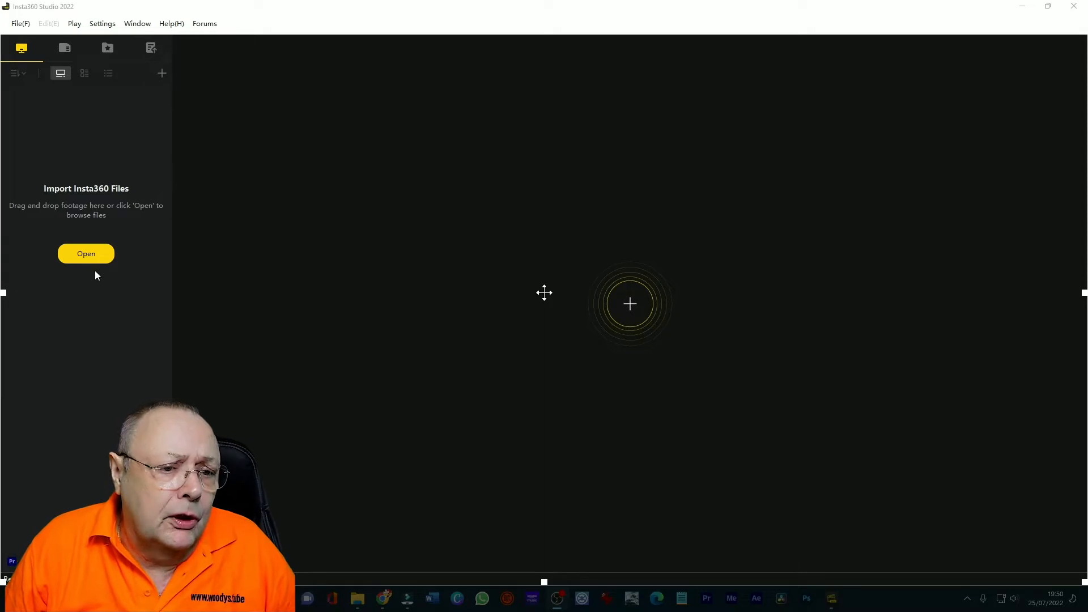
Load the 360 clip VID_20220626_131854_00_005 from the Camera01 folder
left_click(85, 253)
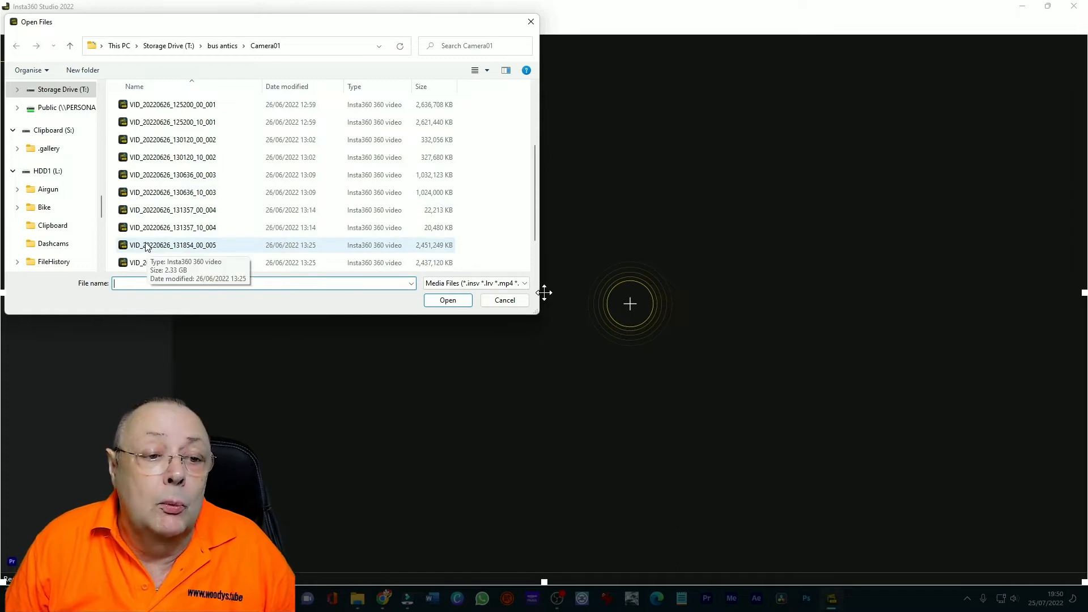
left_click(172, 245)
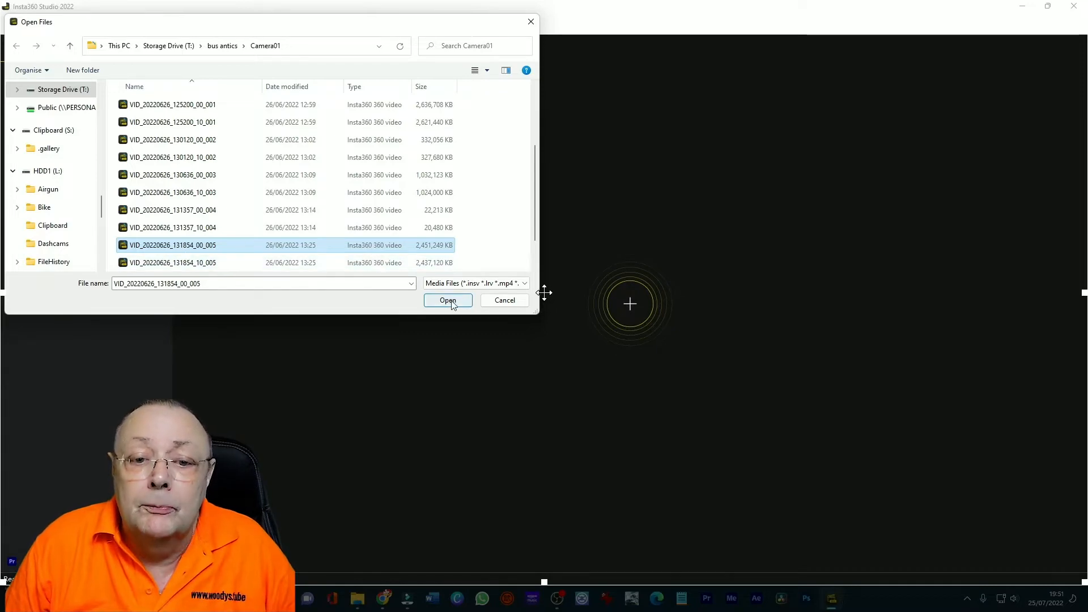
left_click(448, 299)
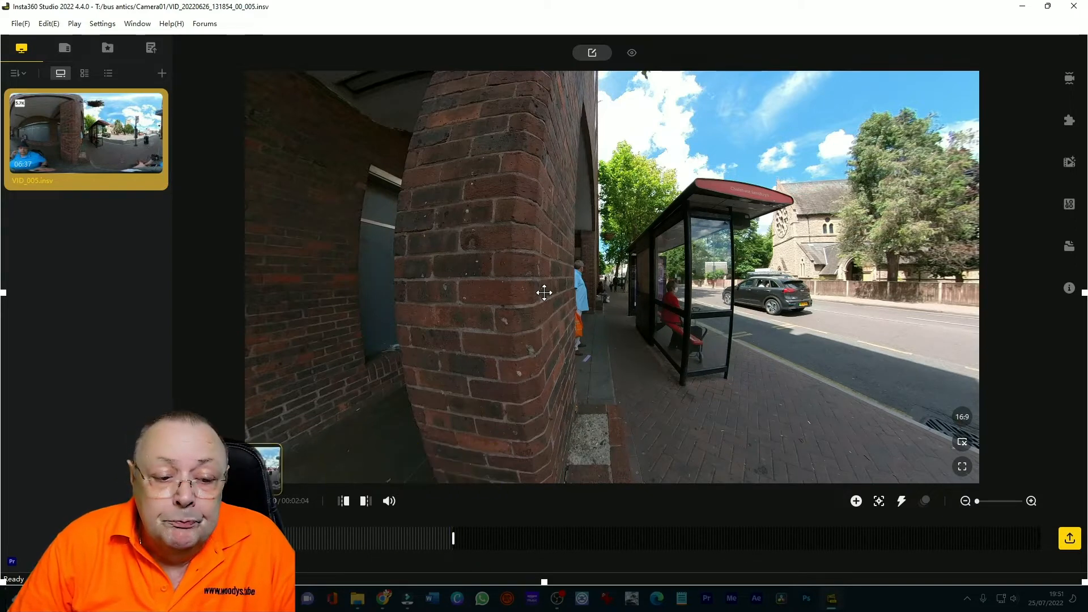
mouse_move(439, 536)
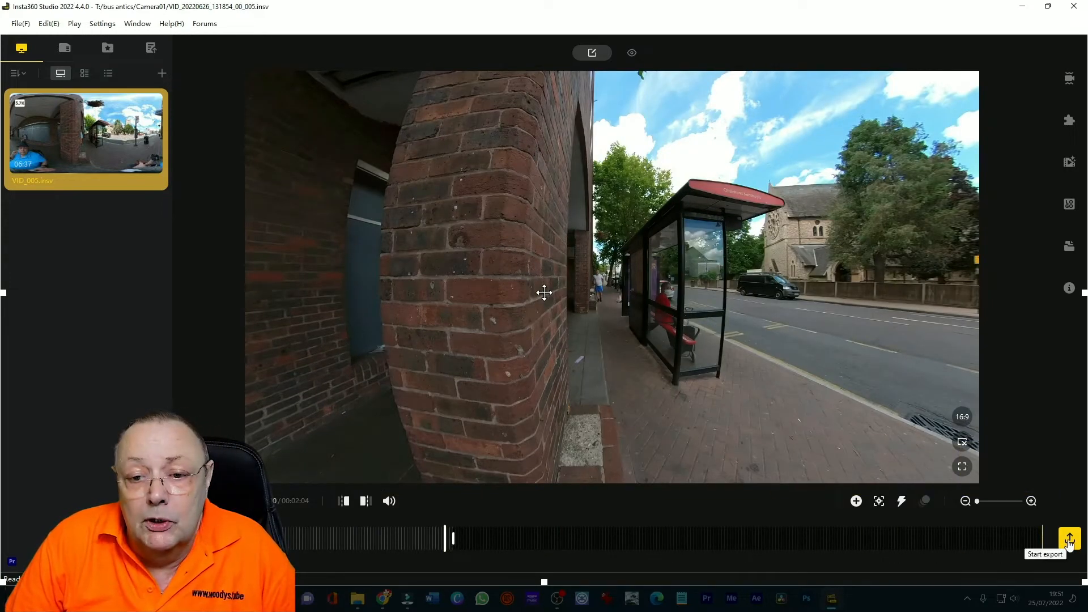
Bring up the video export settings via Start export for the bus-stop clip
left_click(1069, 540)
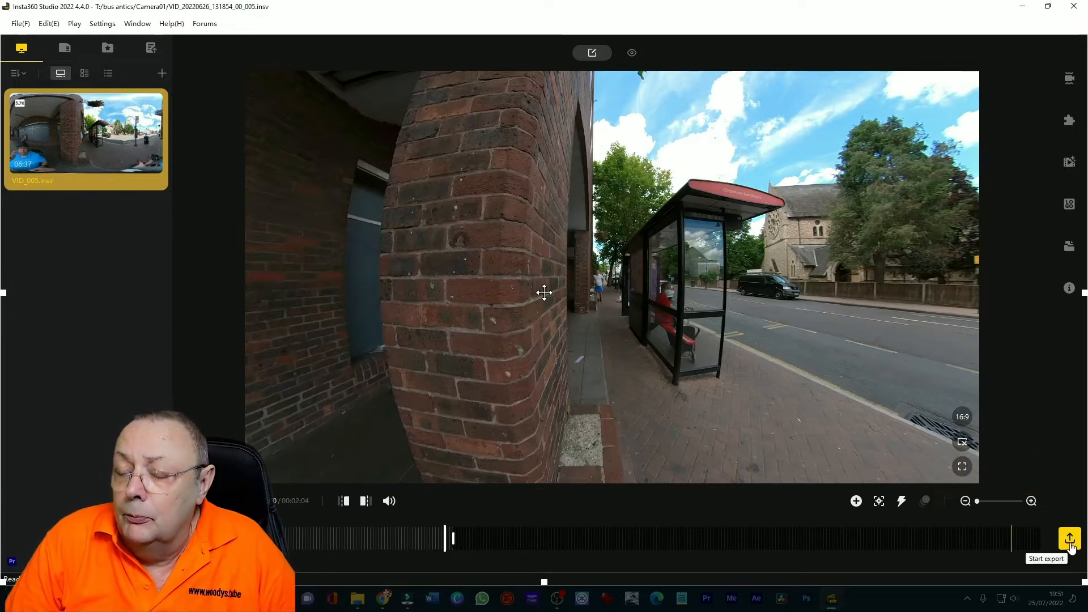
left_click(1069, 538)
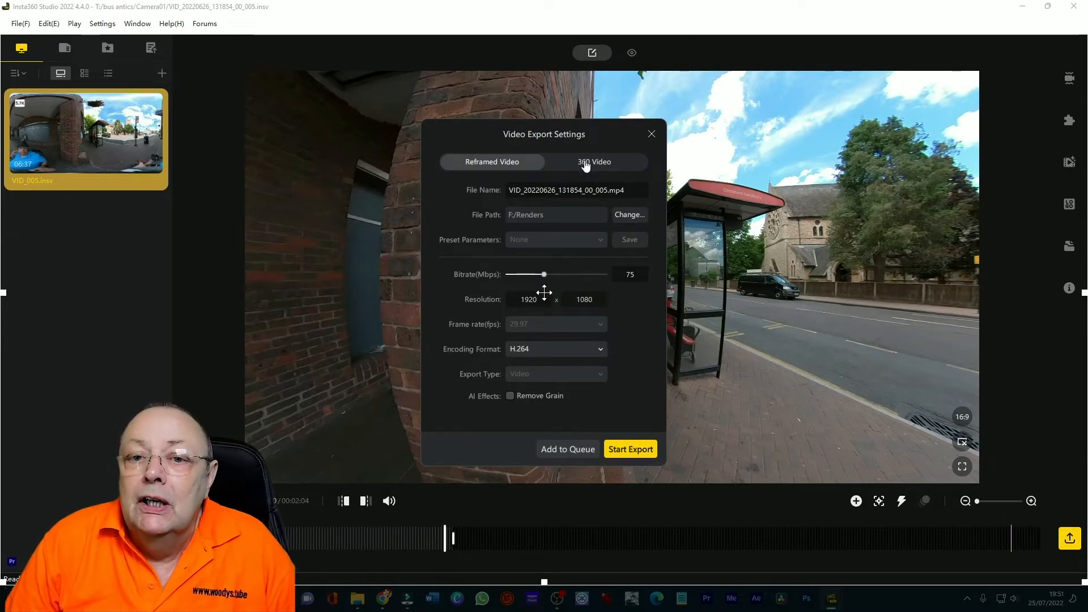
Switch export to 360 Video, name it Bus antics, and encode as ProRes 422
left_click(593, 162)
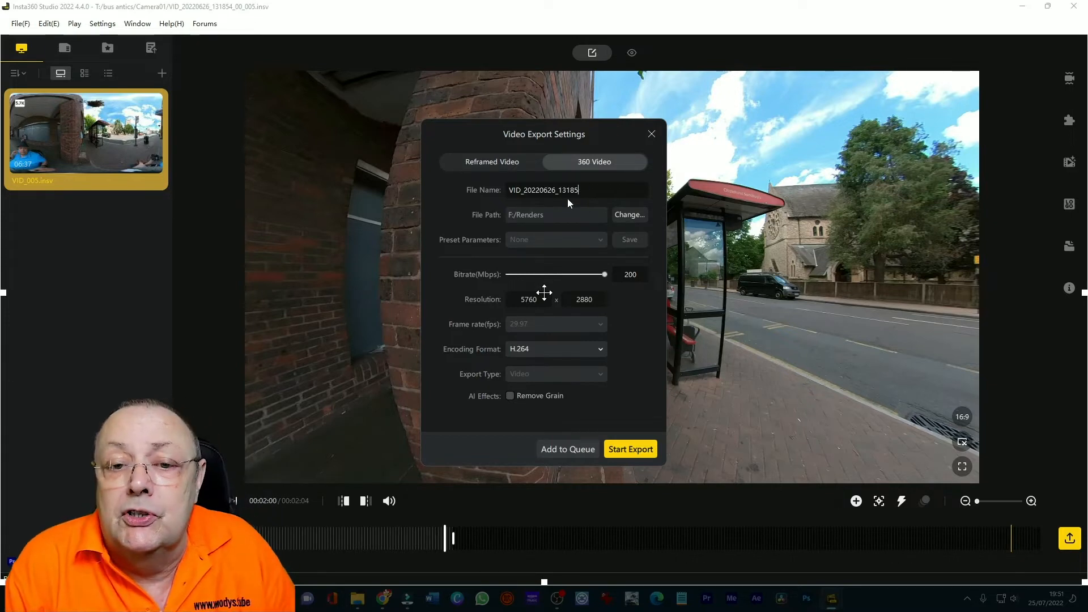
type("Bus antics")
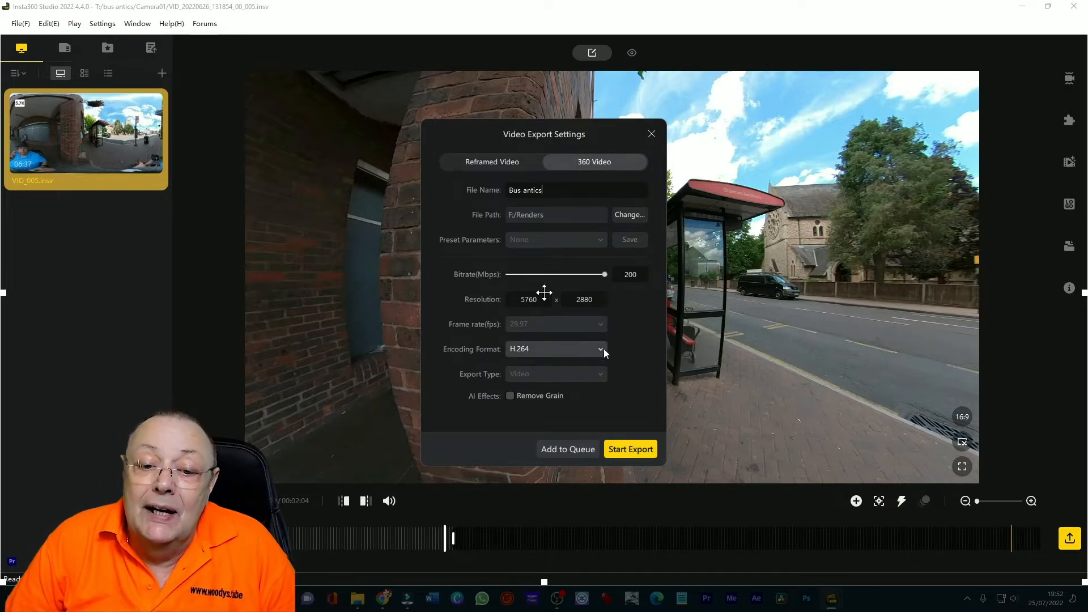
left_click(600, 348)
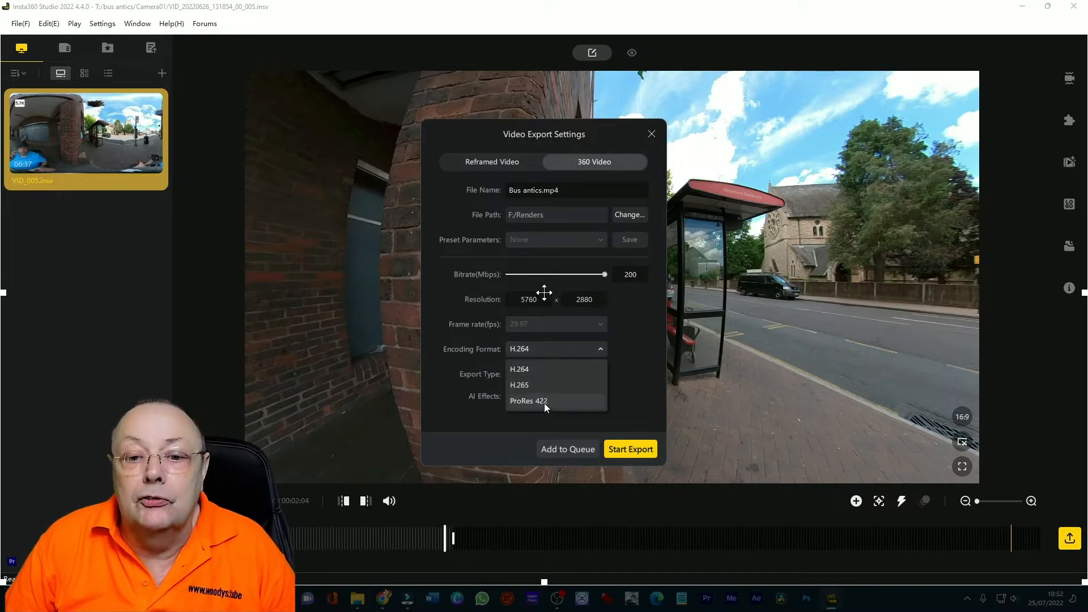
left_click(528, 400)
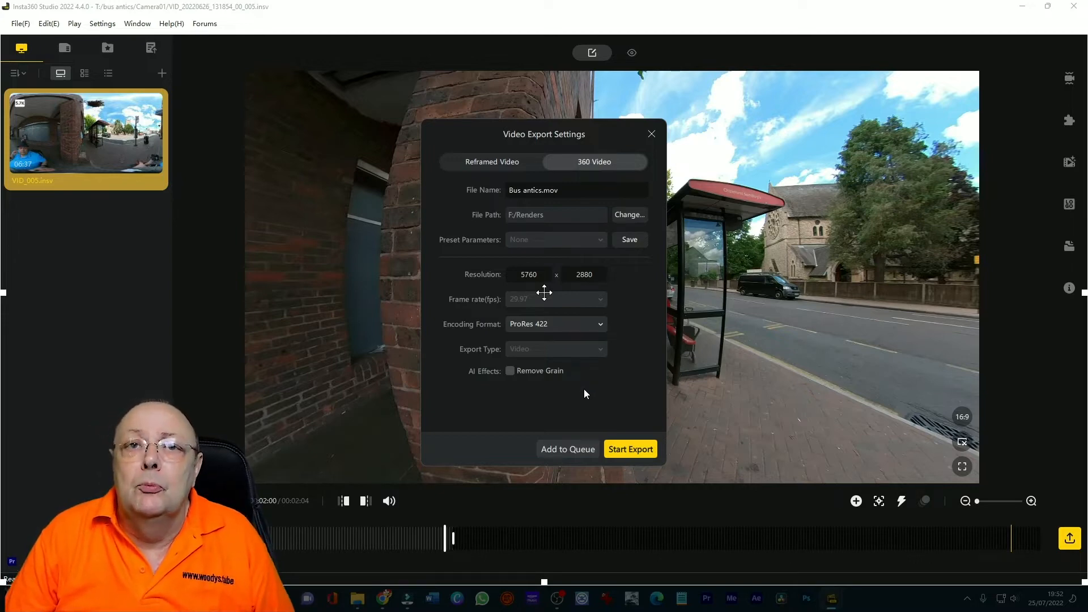
mouse_move(585, 398)
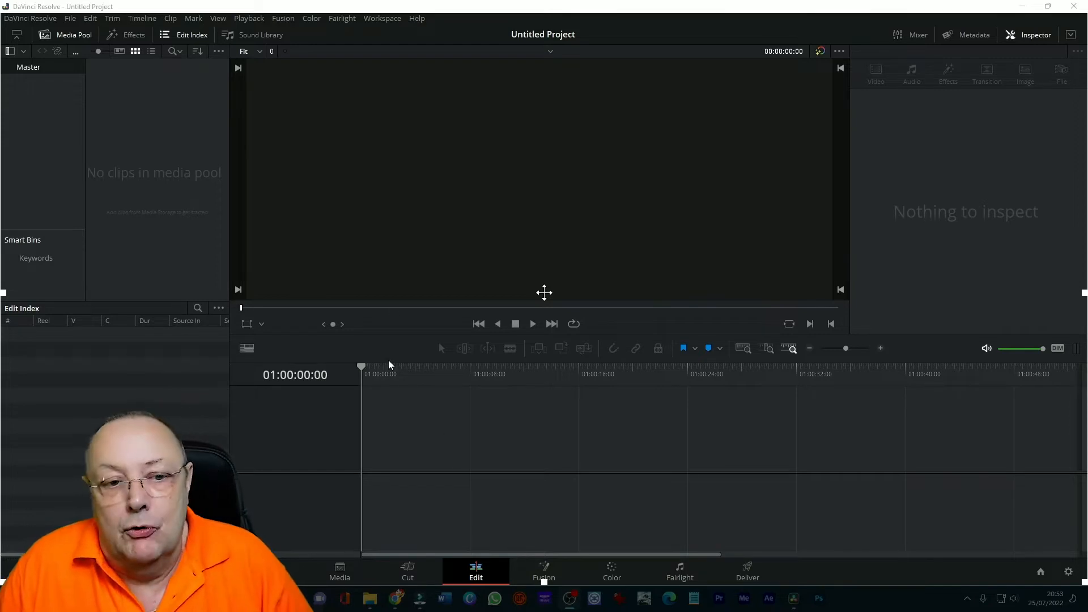
mouse_move(416, 231)
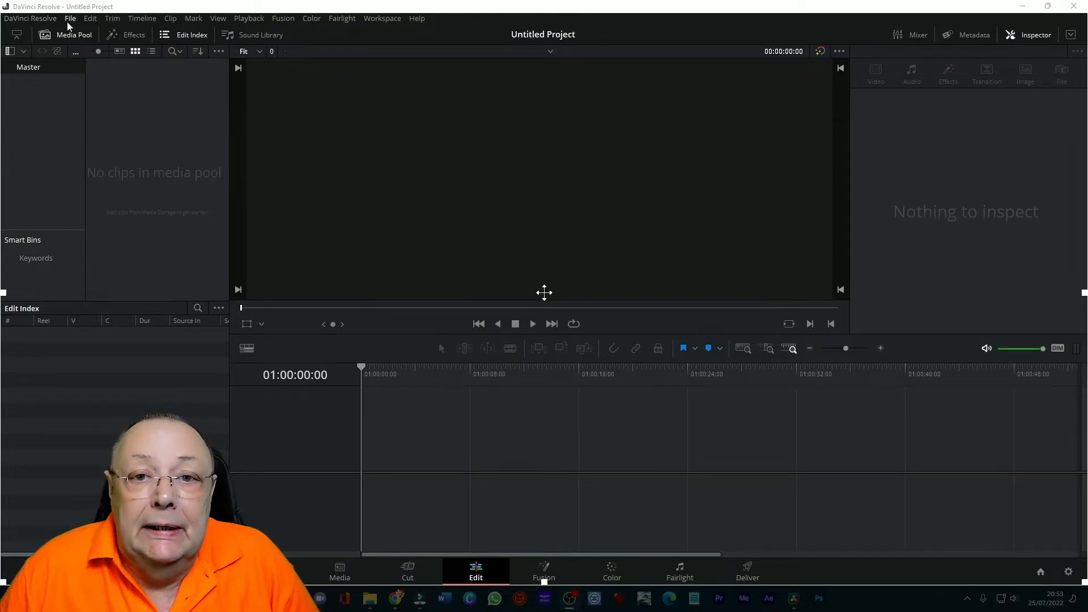
Open Project Settings from the File menu for the untitled project
left_click(69, 18)
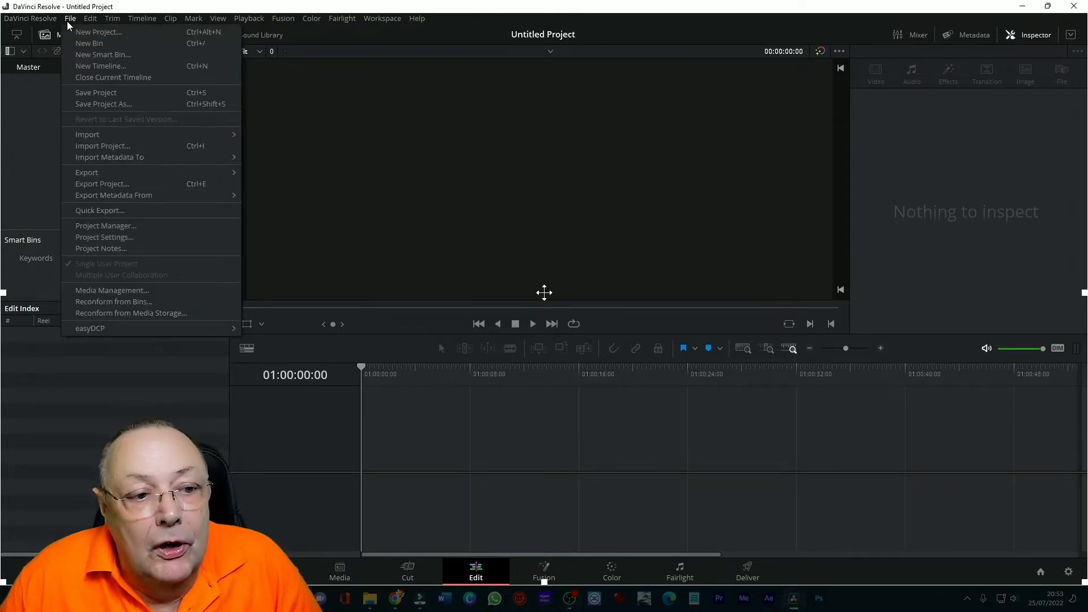
mouse_move(104, 237)
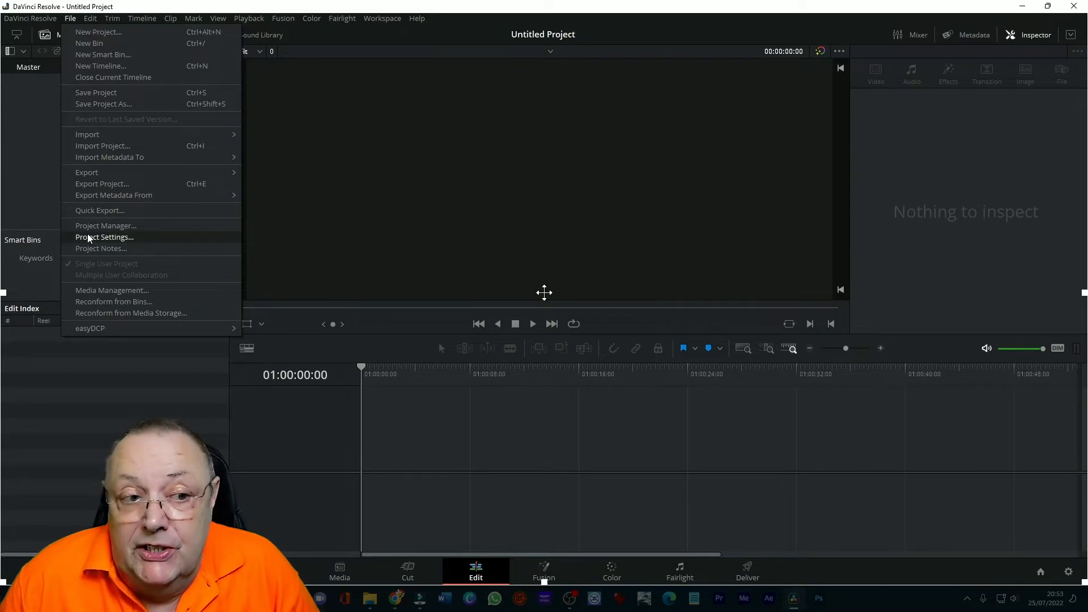
left_click(104, 236)
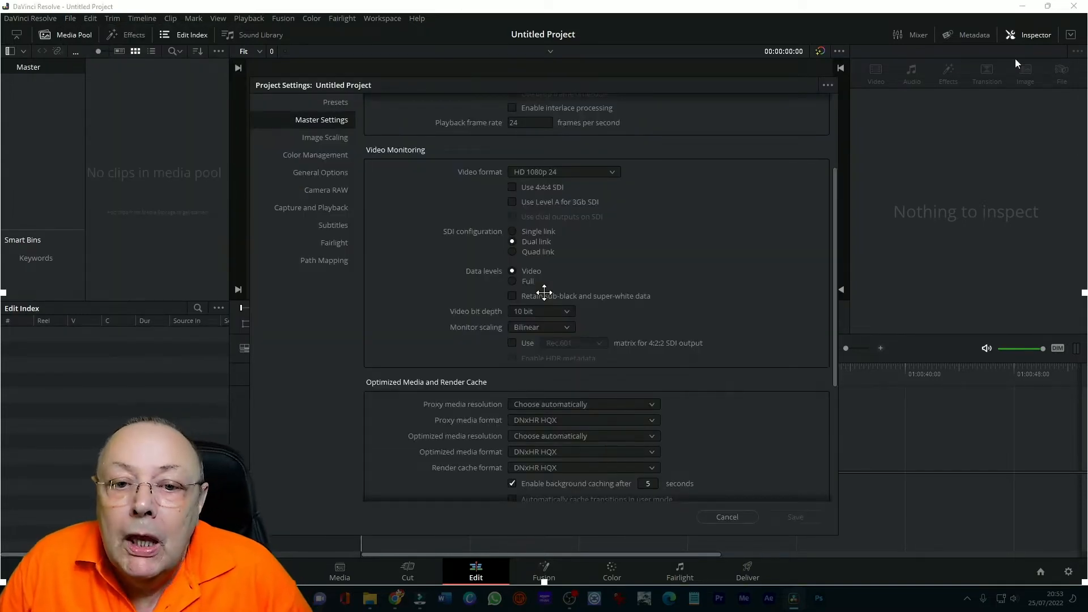
mouse_move(279, 103)
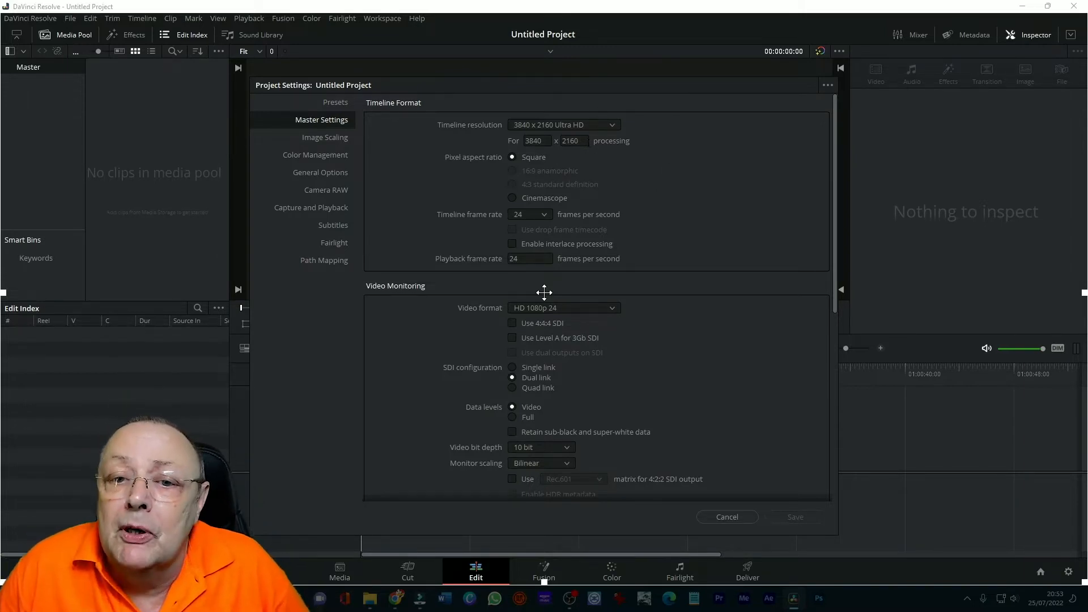
mouse_move(562, 221)
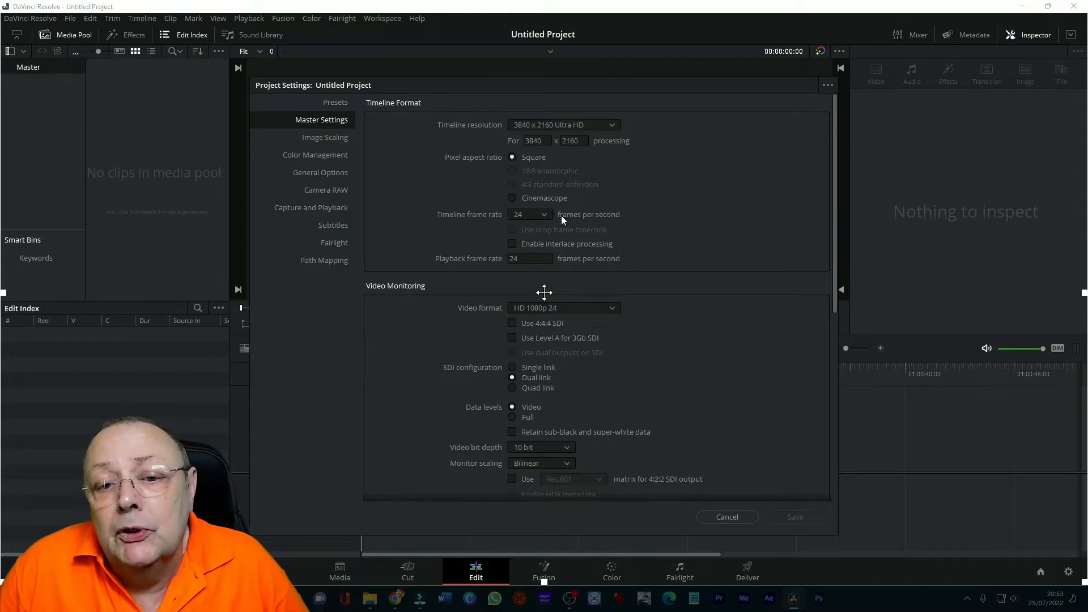
Set the timeline frame rate to 30 fps and move to Image Scaling
left_click(530, 214)
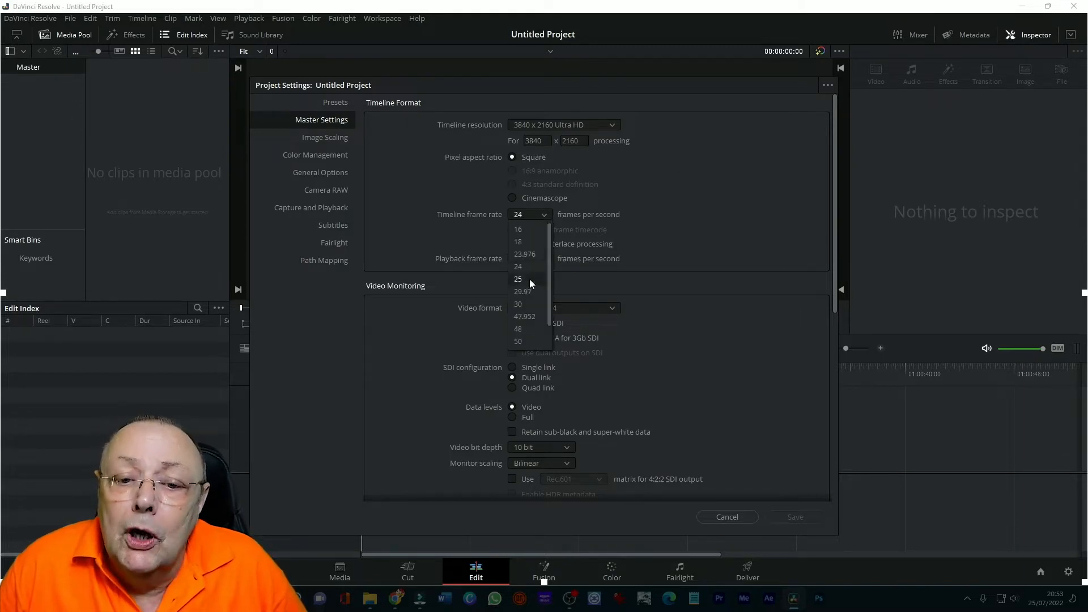
left_click(519, 304)
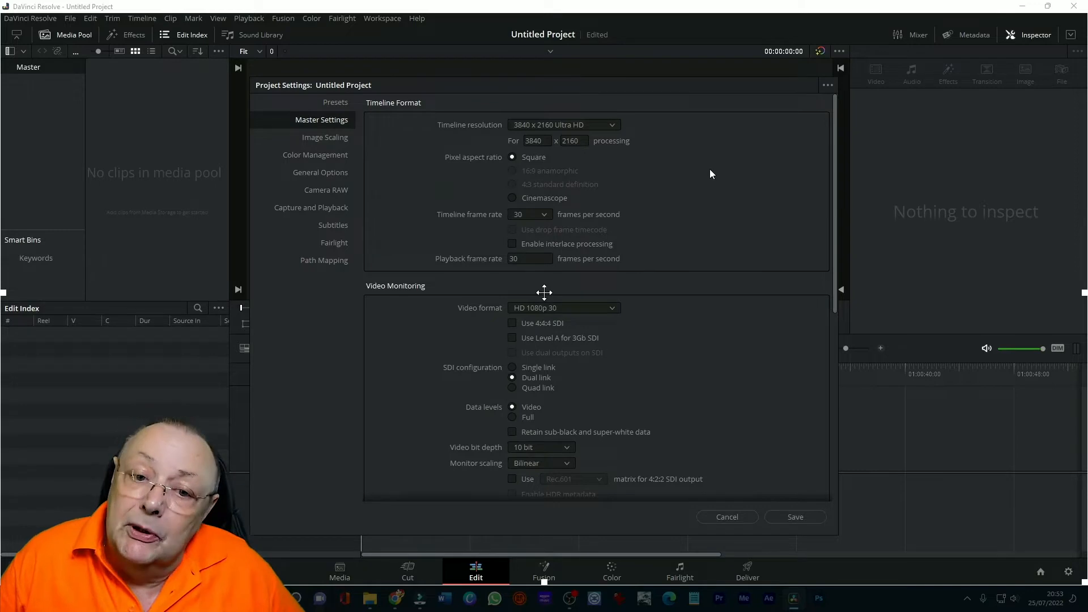
mouse_move(700, 291)
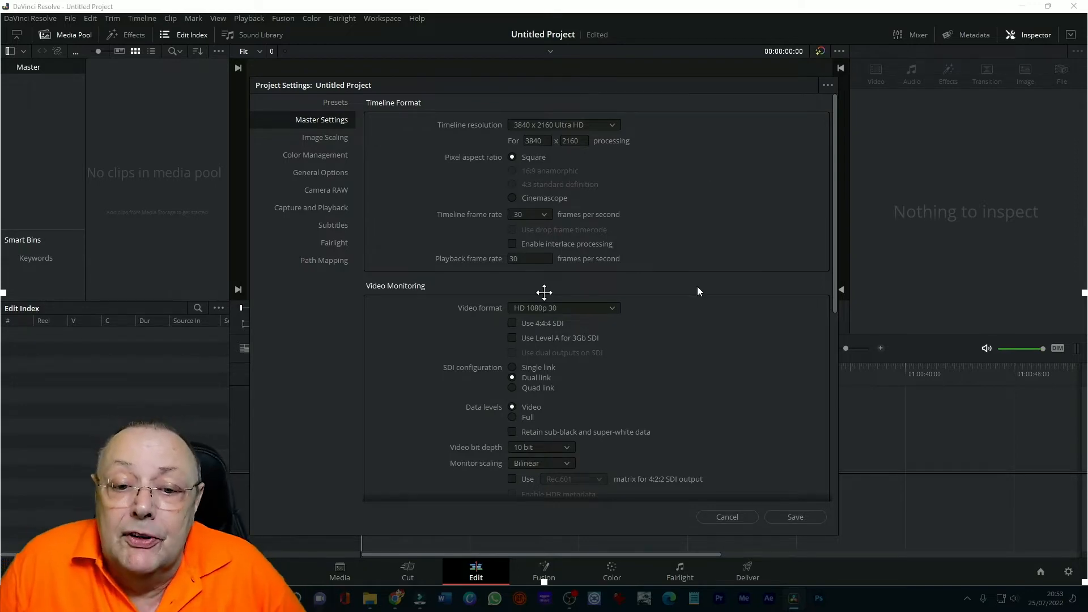
scroll("down", 3)
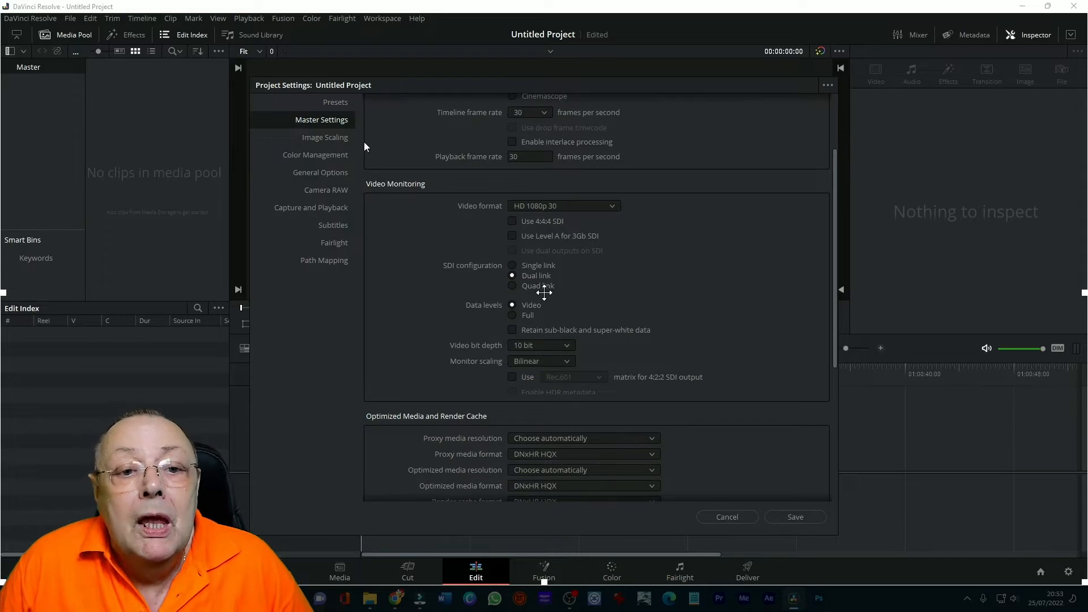
mouse_move(326, 142)
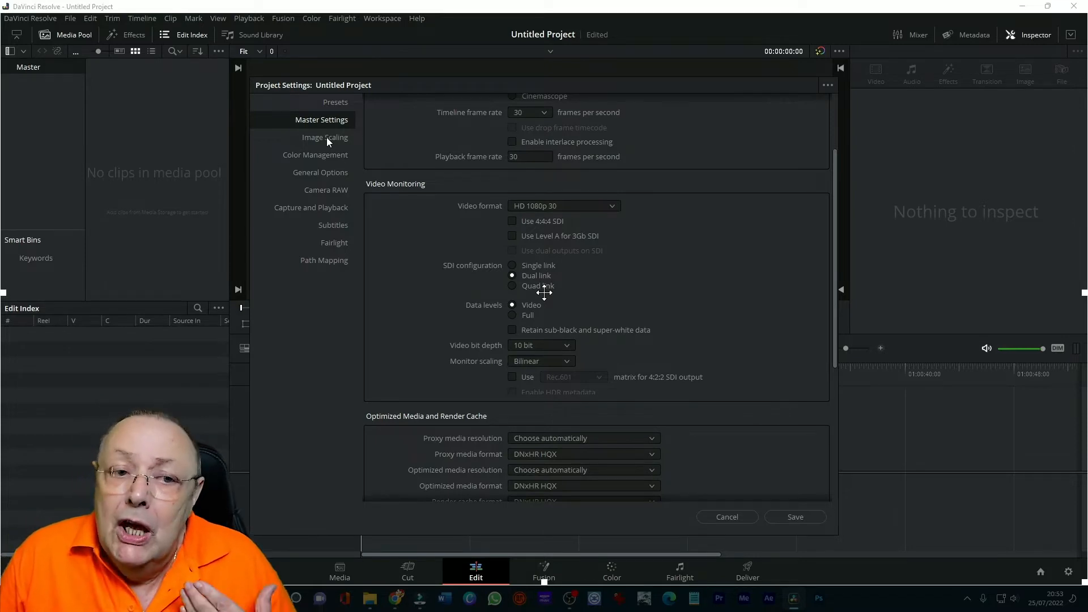
left_click(324, 137)
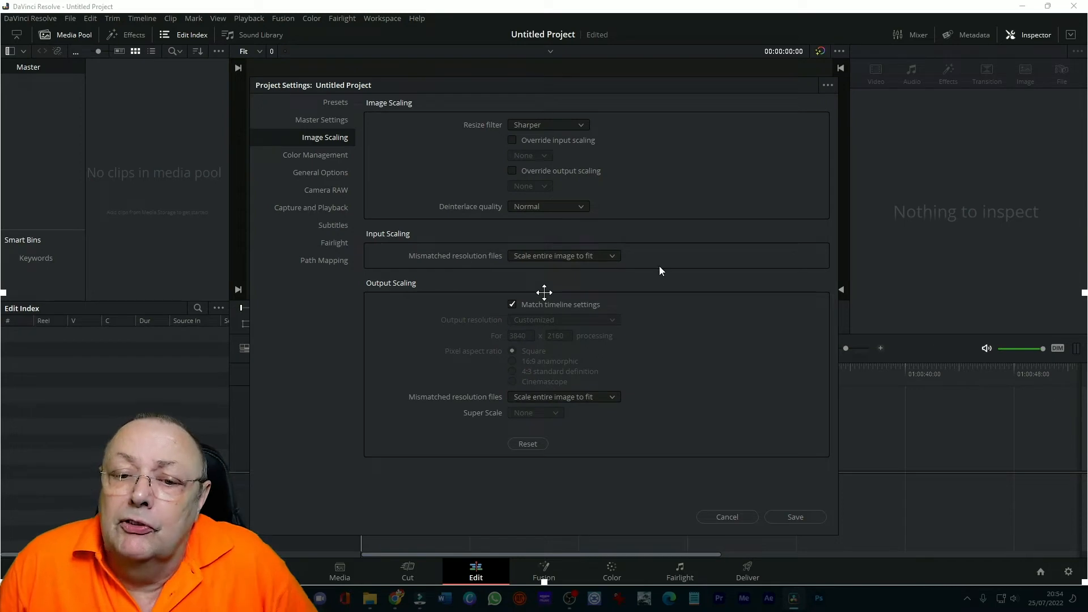
Scale mismatched resolution files to stretch to all corners and save the settings
left_click(562, 255)
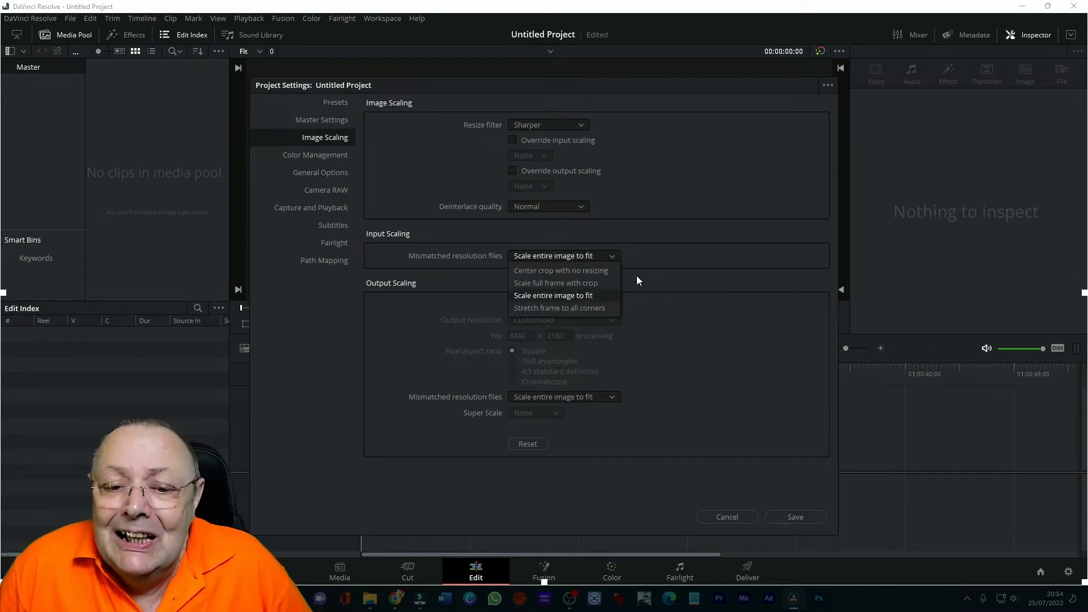
left_click(559, 307)
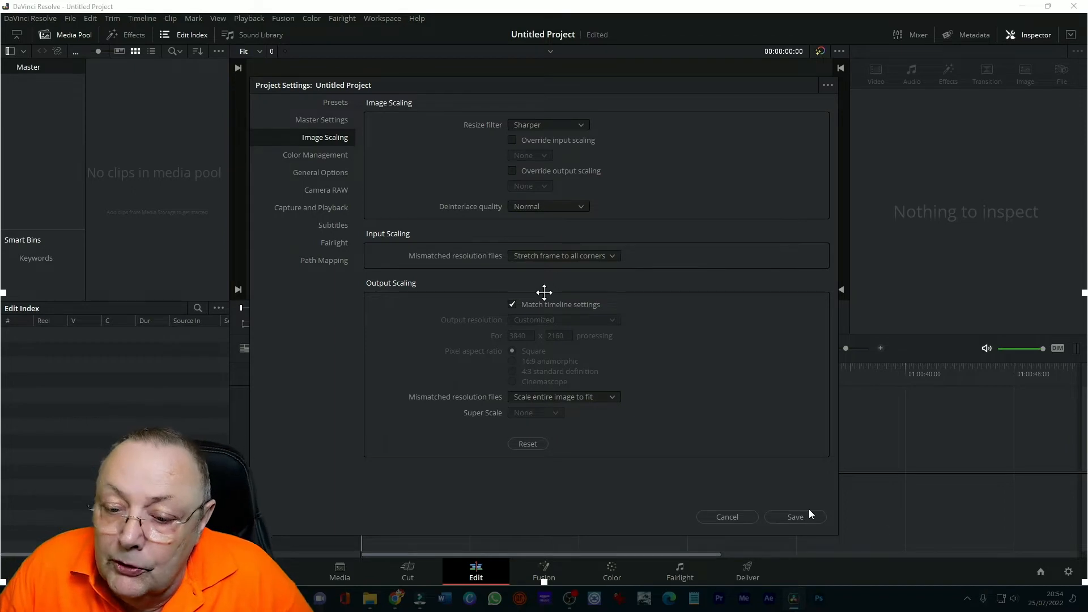
left_click(795, 517)
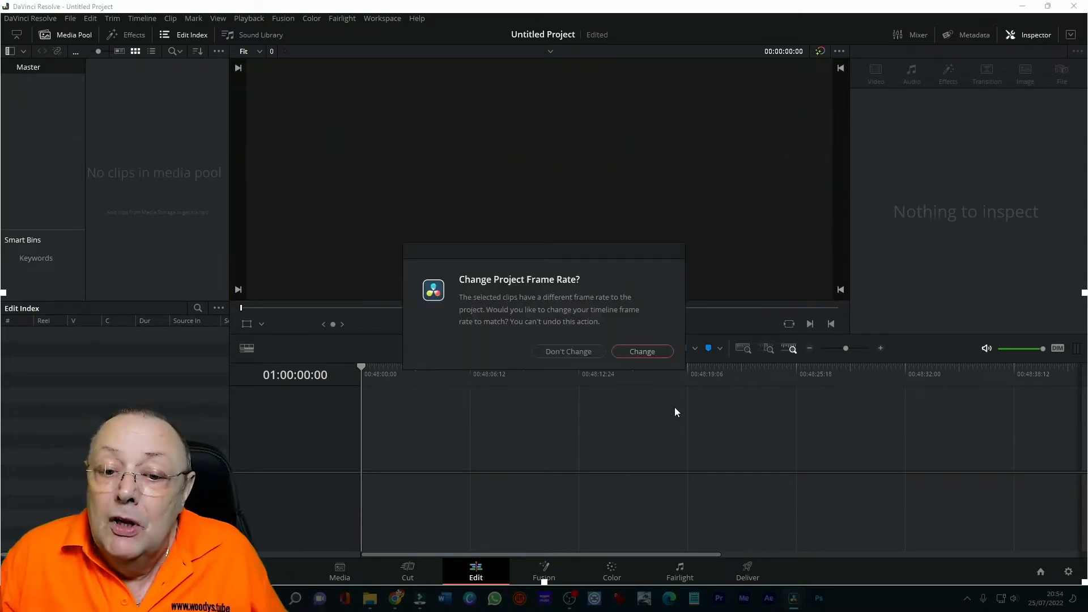
mouse_move(661, 410)
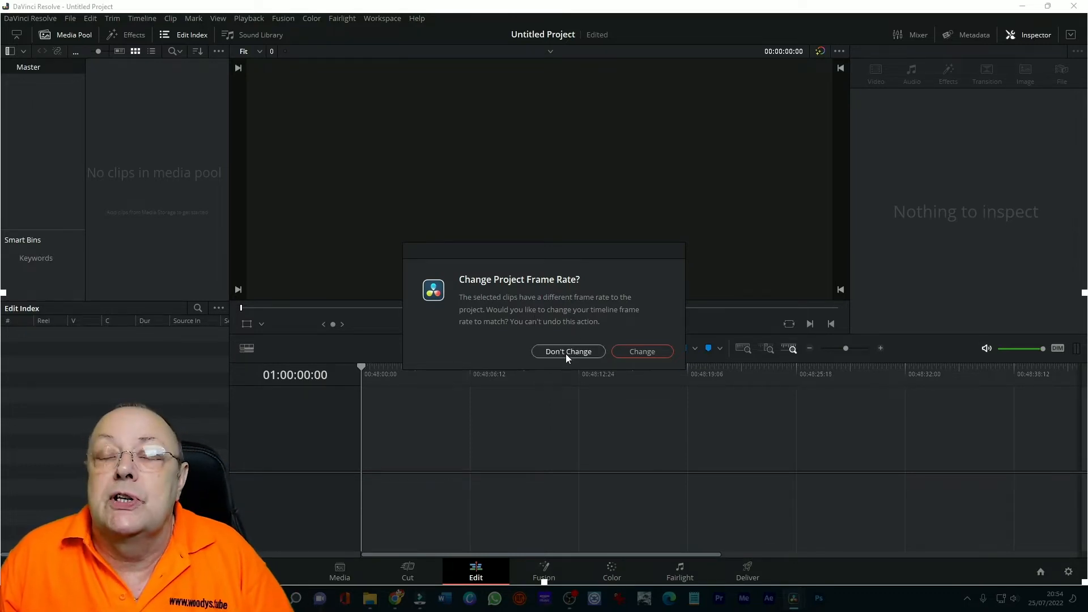
Choose Don't Change to keep the project frame rate as is
left_click(568, 351)
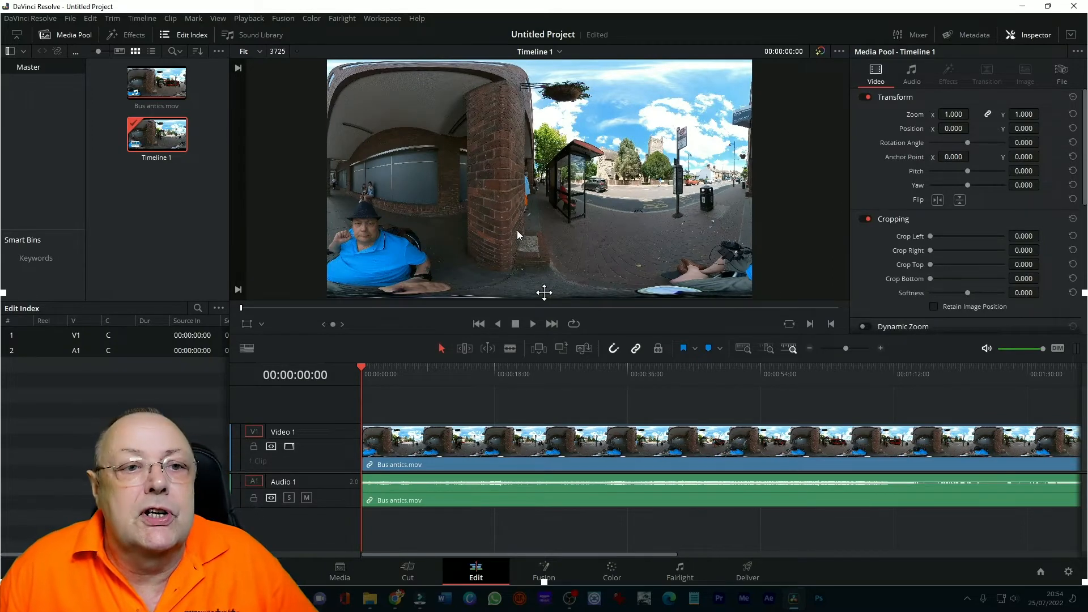
mouse_move(696, 193)
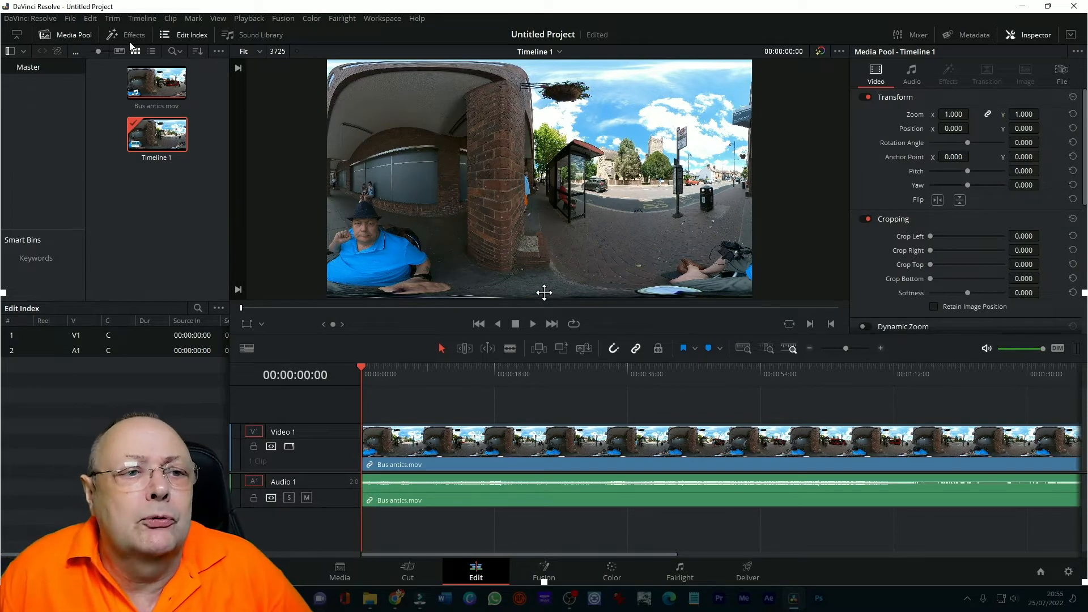
Open the Effects library from the top toolbar
left_click(126, 35)
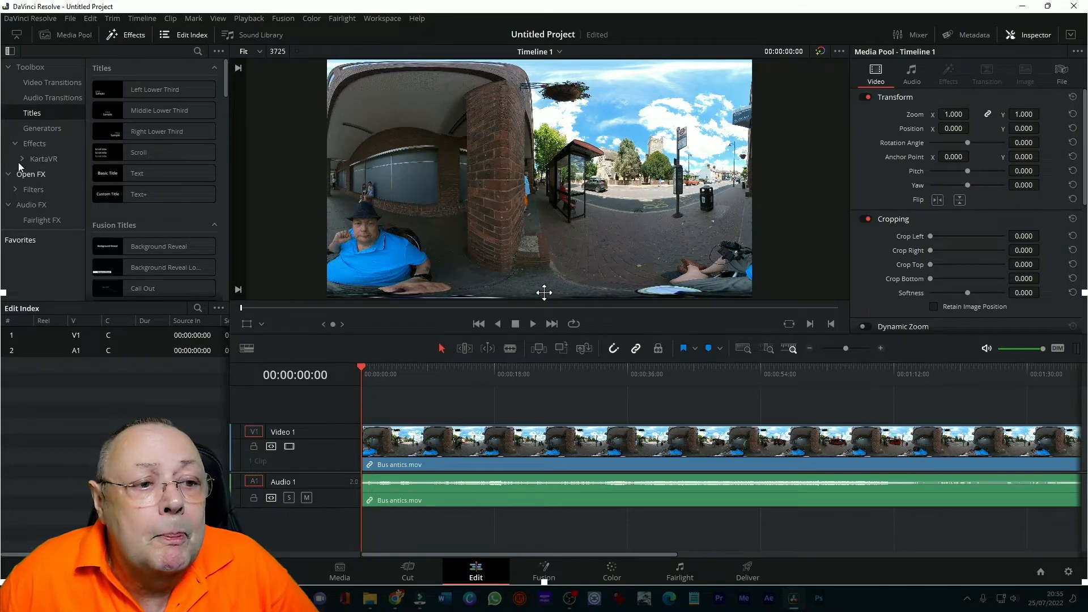
Expand KartaVR and apply kvrReframe360Ultra to the Bus antics clip
left_click(43, 158)
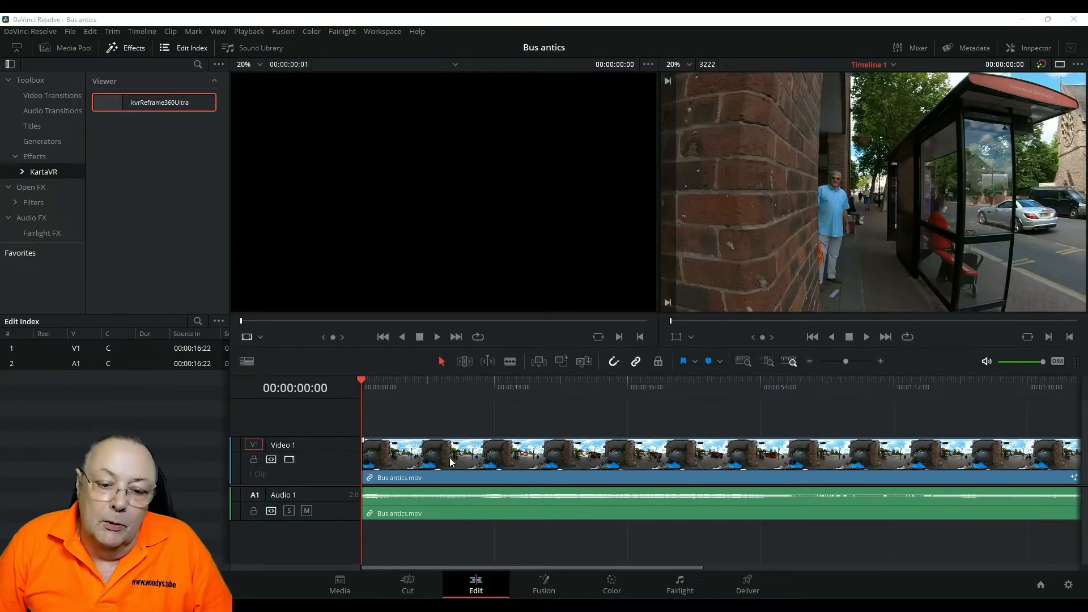
mouse_move(561, 461)
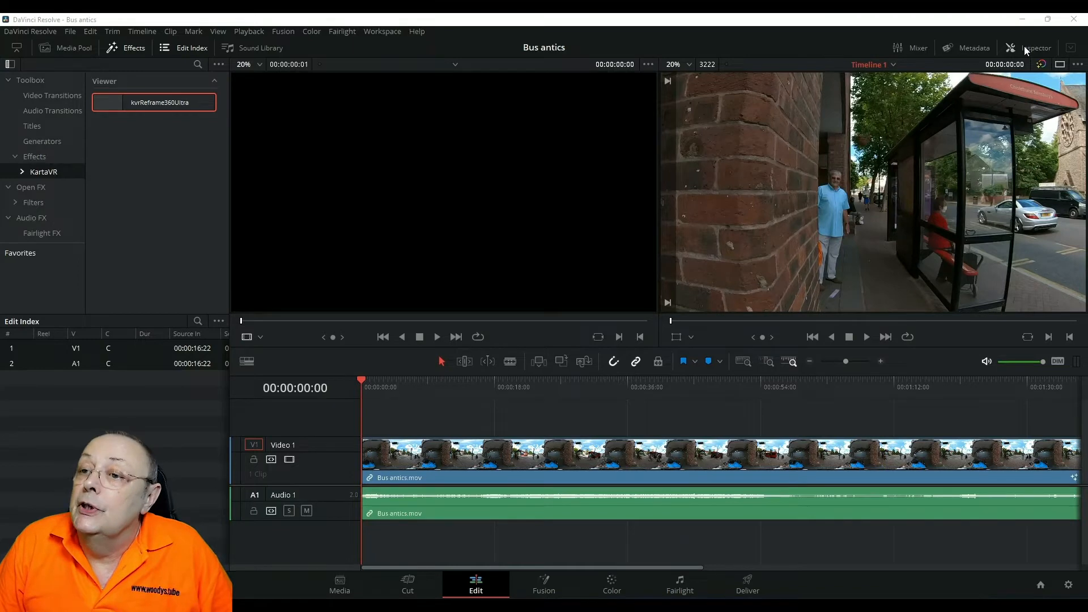
In the Inspector effect controls, set Field Of View 0.9 and Rectilinear Projection 0.7
left_click(1034, 48)
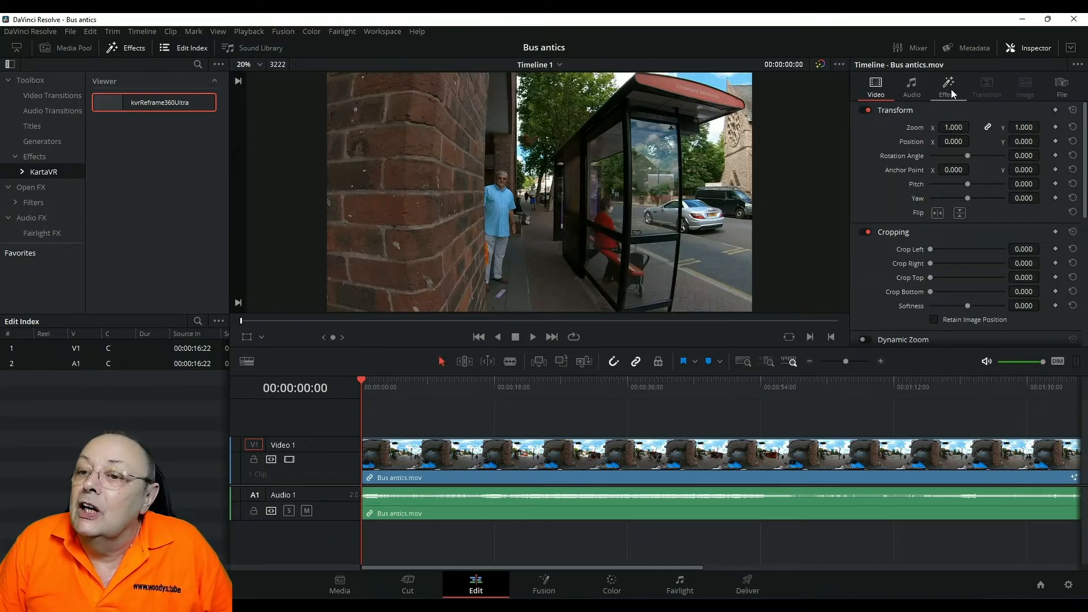
left_click(948, 90)
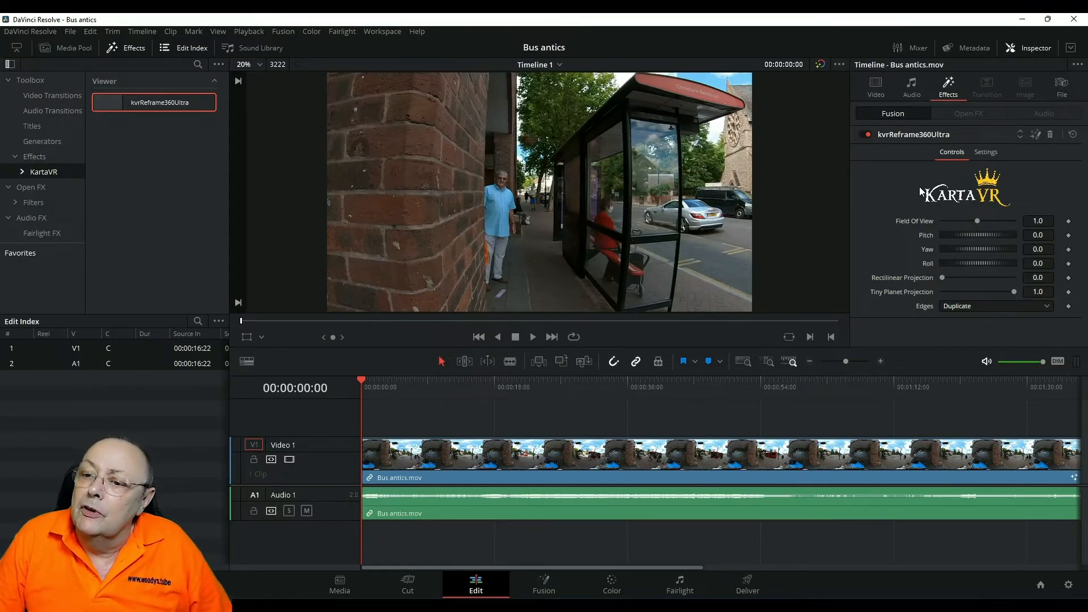
mouse_move(980, 233)
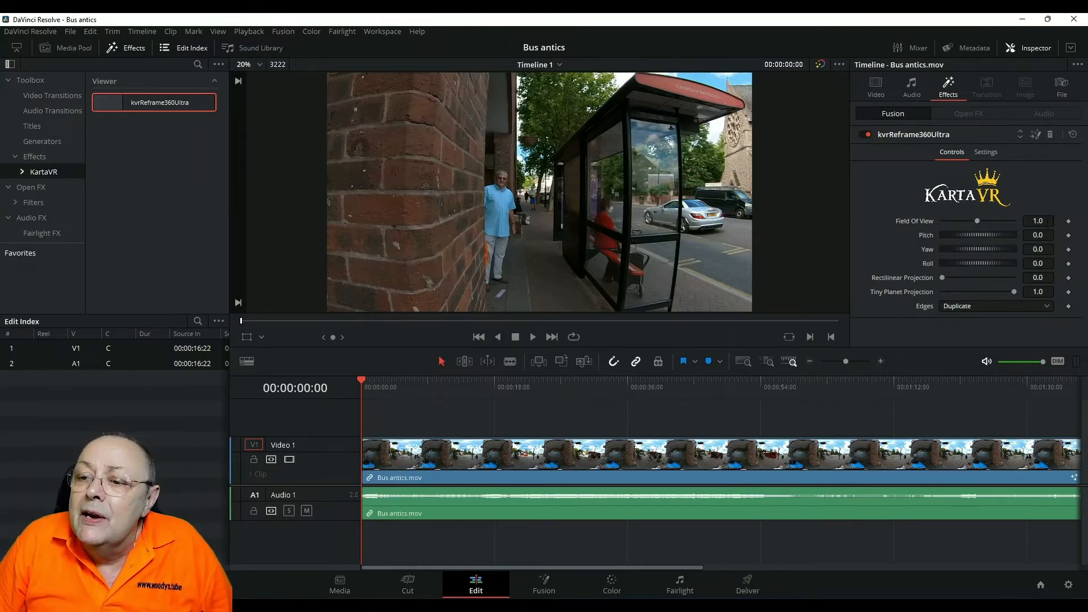
left_click(1039, 221)
type("0.9")
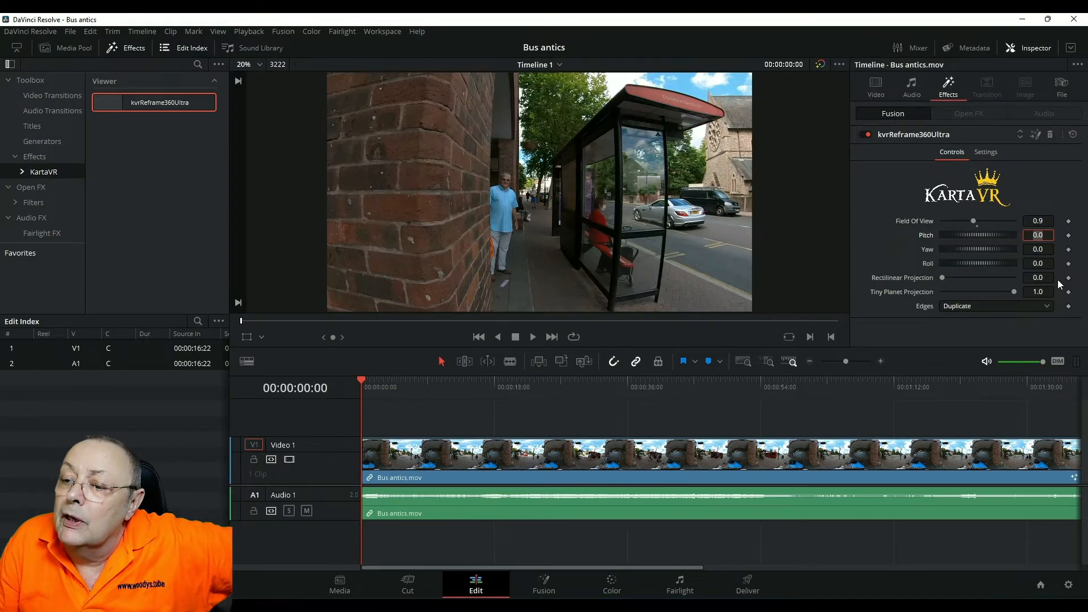
left_click(1039, 278)
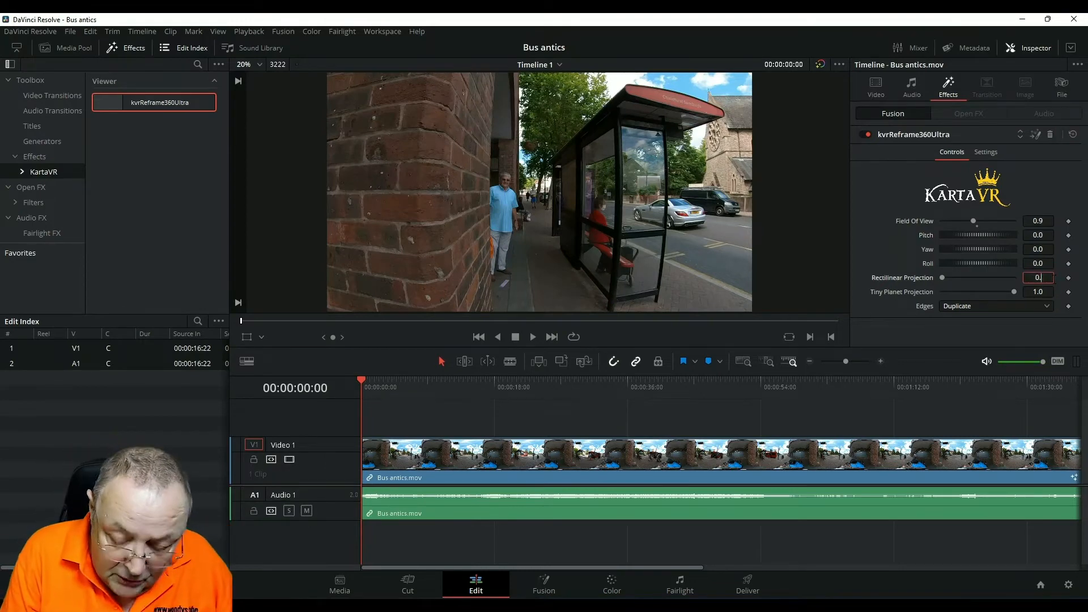
type("0.7")
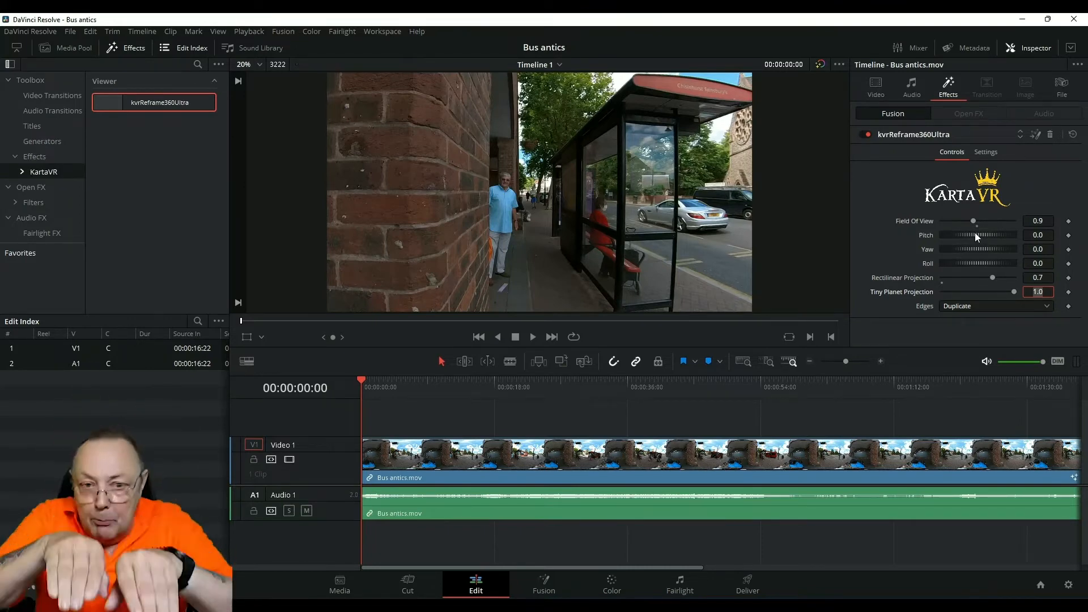
left_click_drag(973, 235, 978, 235)
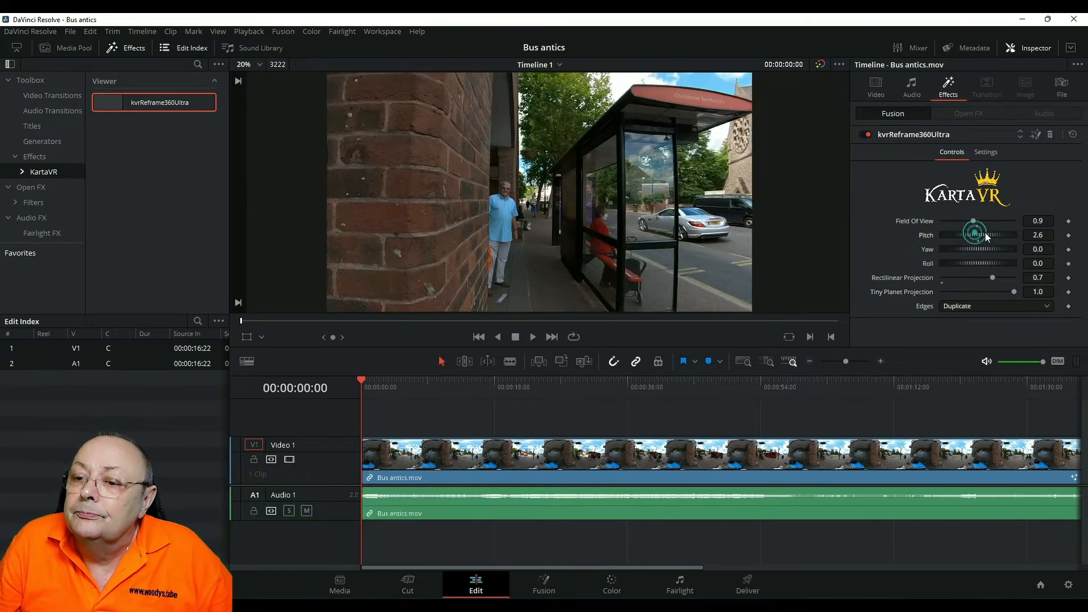
left_click_drag(974, 235, 980, 235)
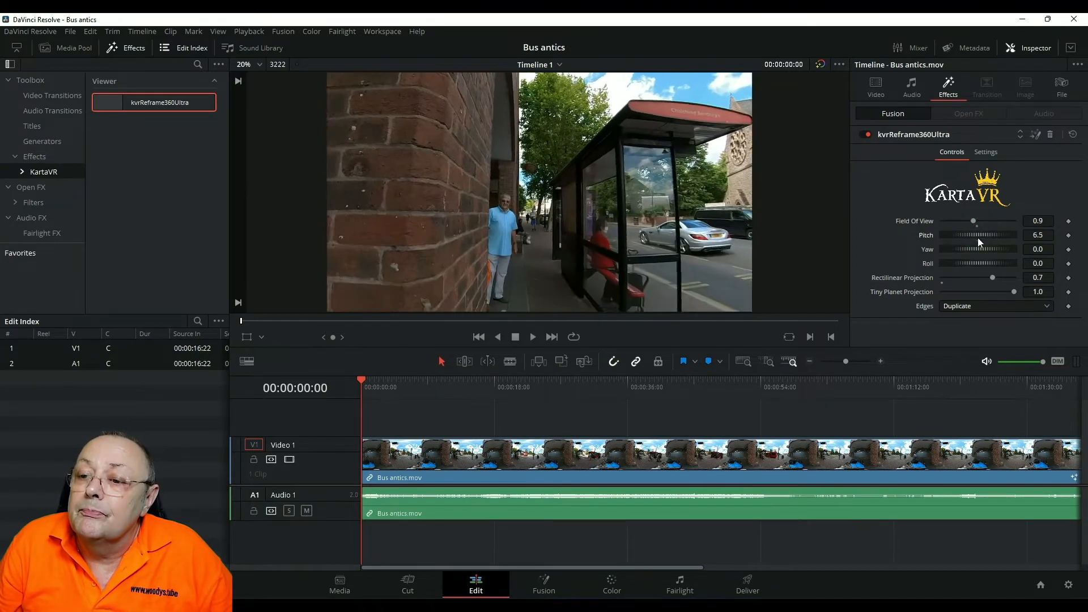
left_click_drag(978, 235, 968, 235)
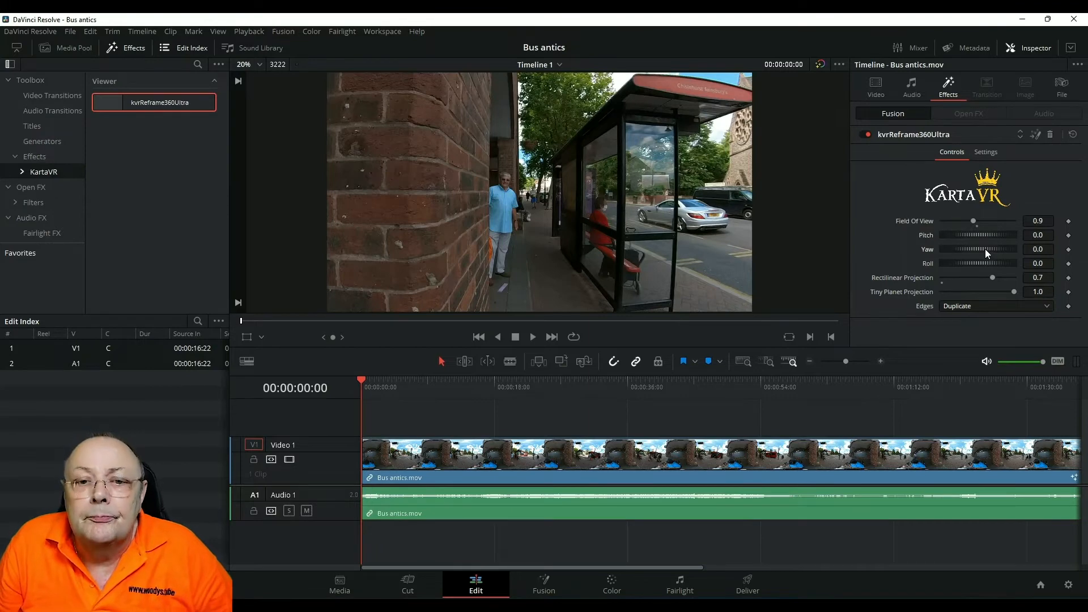
left_click_drag(979, 249, 985, 249)
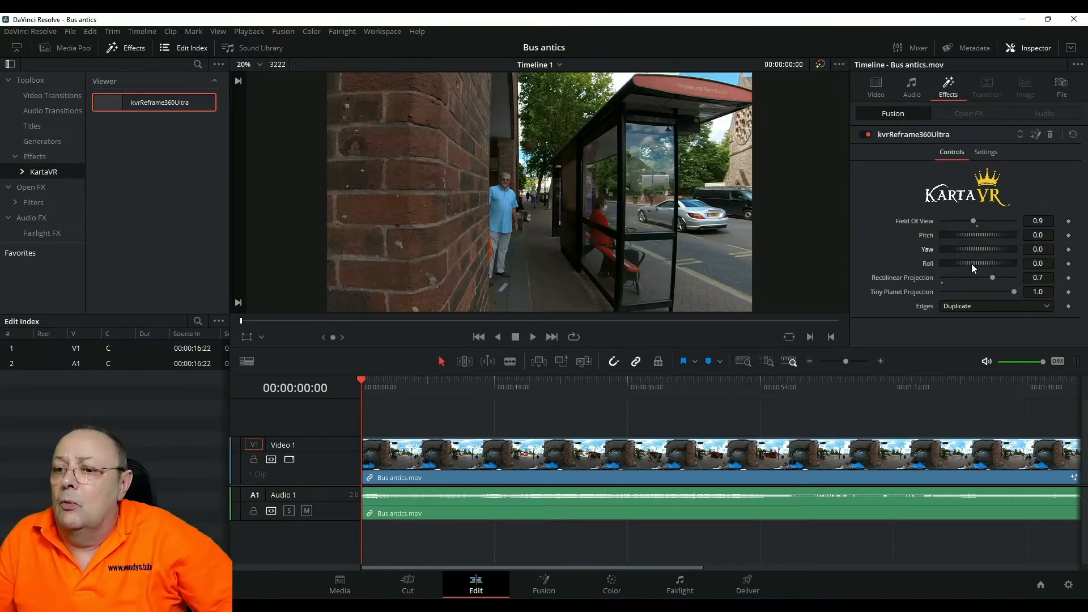
left_click_drag(945, 263, 981, 263)
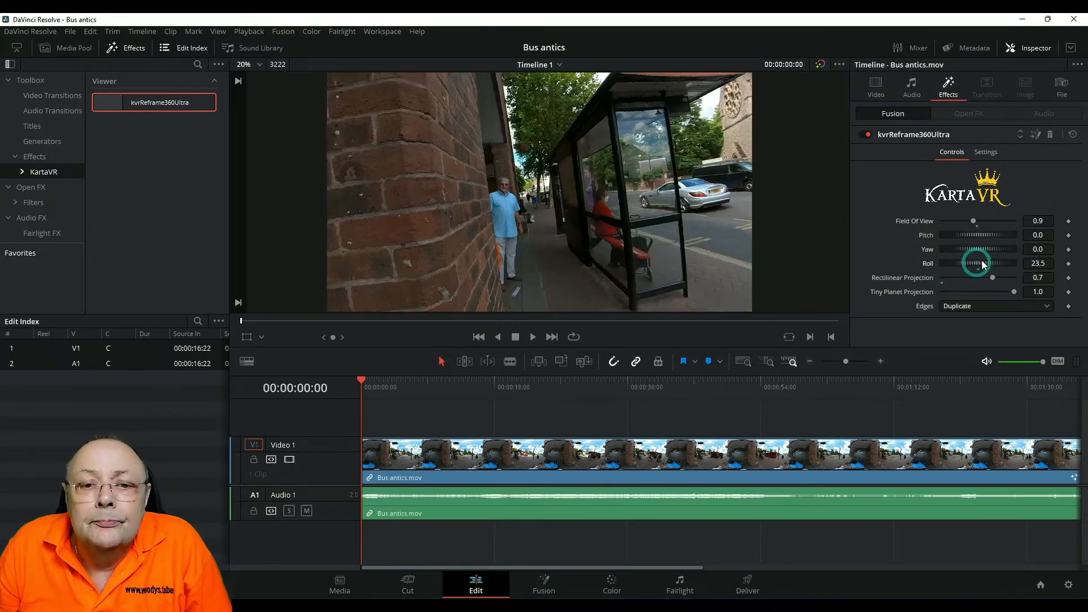
left_click_drag(975, 263, 958, 263)
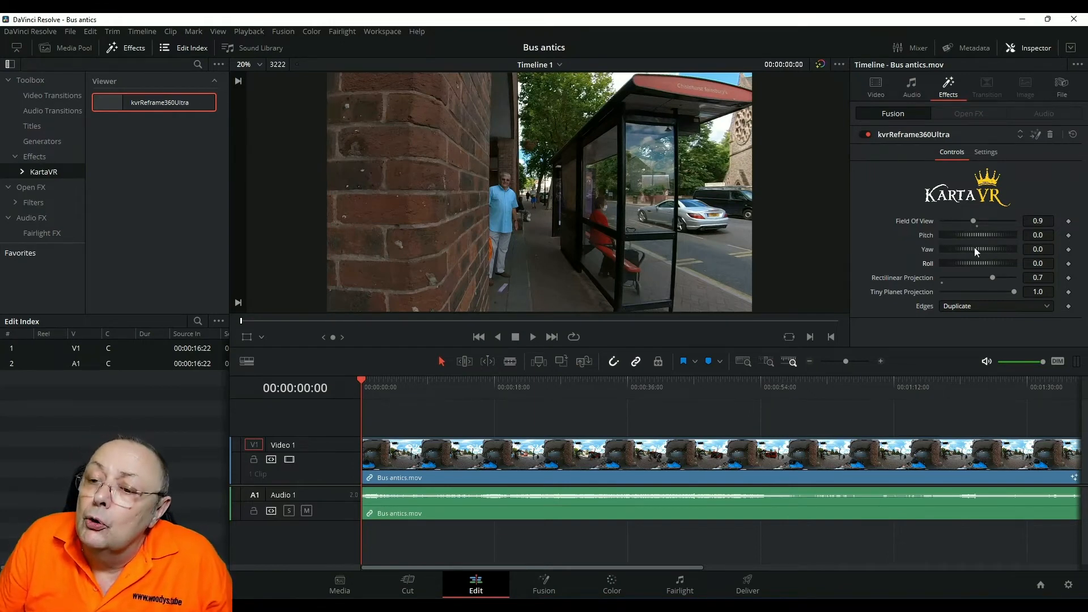
Swing the reframe to yaw about 203 and pitch about -60, looking down on the presenter on his bike
left_click_drag(978, 248, 1000, 249)
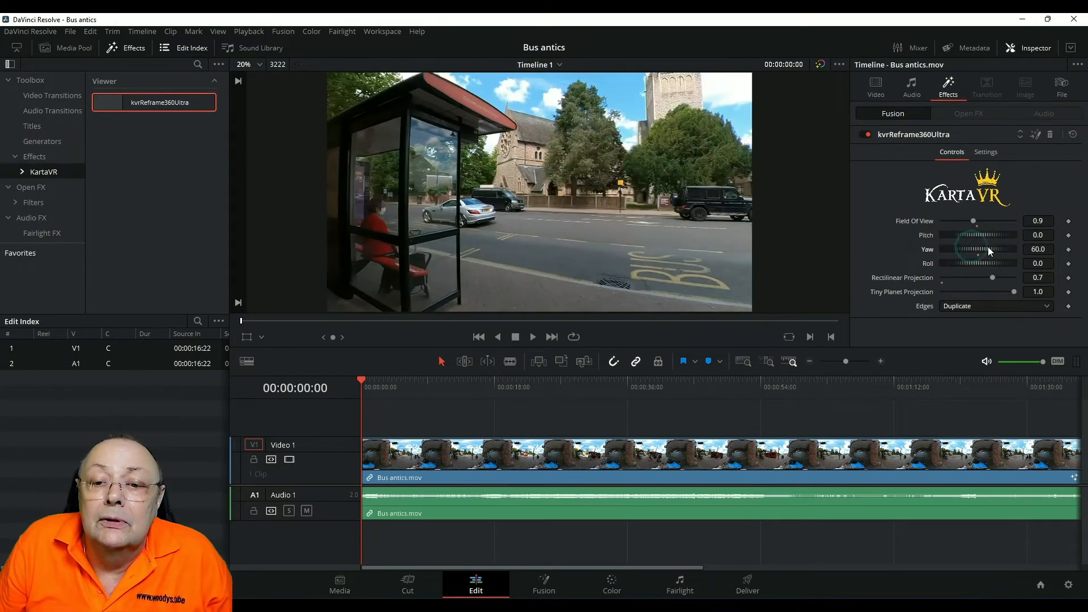
left_click_drag(978, 250, 1014, 249)
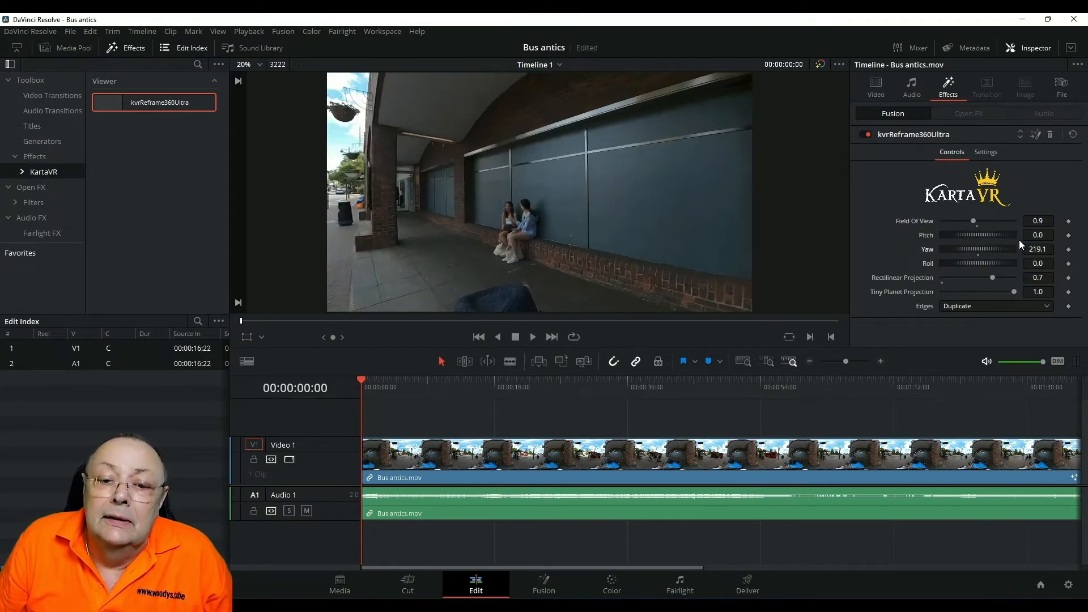
mouse_move(982, 238)
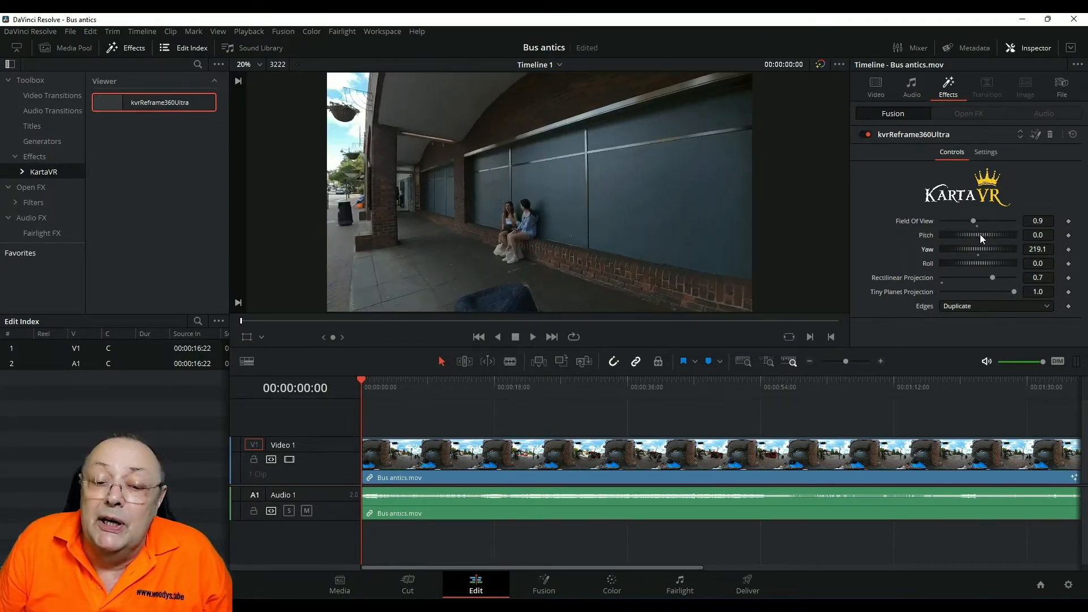
left_click_drag(978, 235, 958, 235)
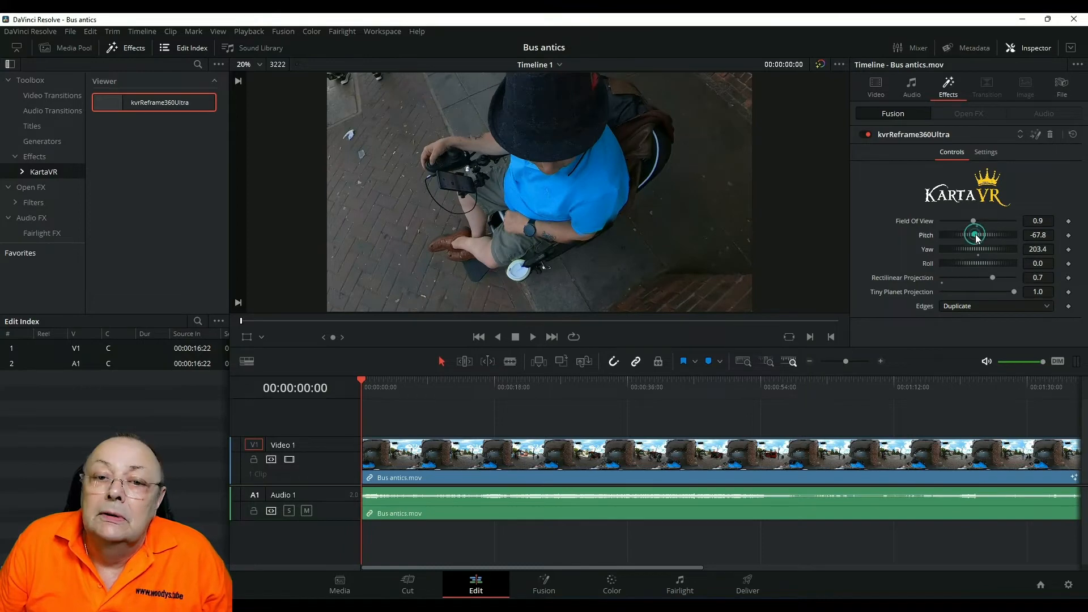
left_click_drag(975, 234, 975, 245)
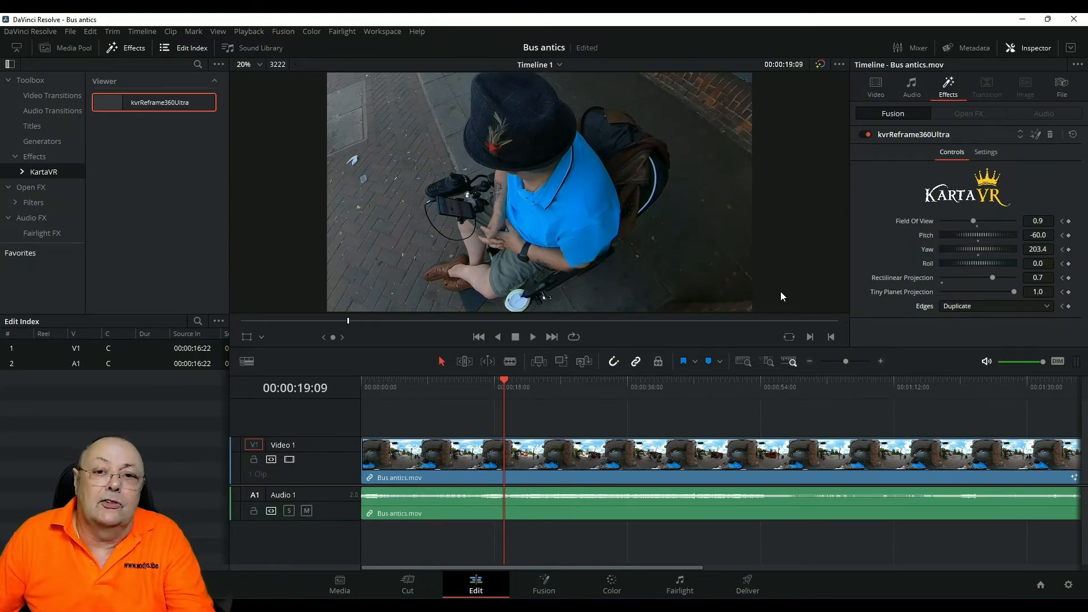
mouse_move(520, 389)
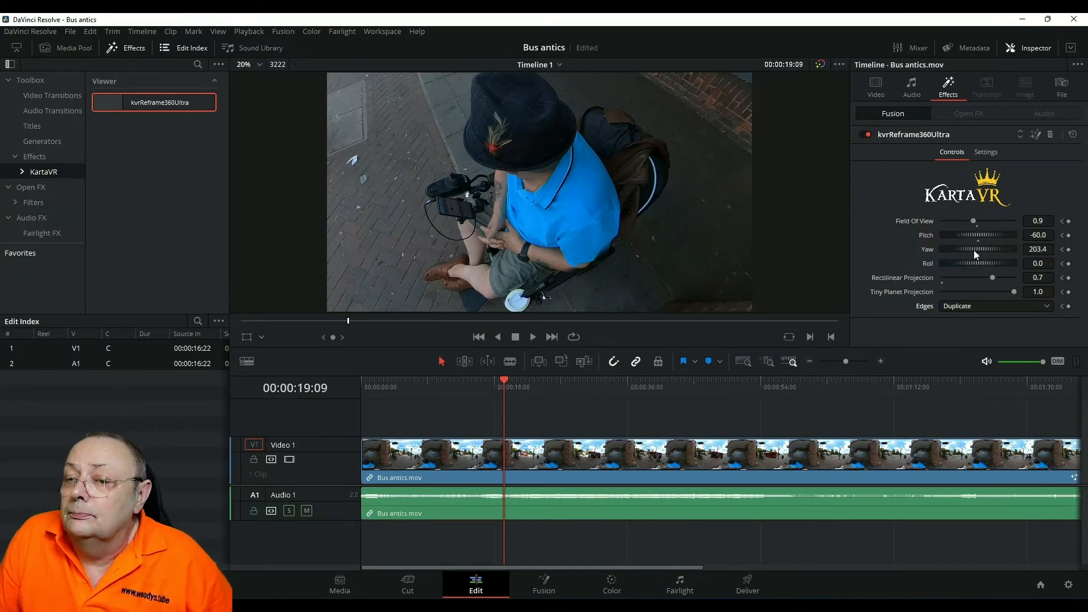
At 19:09 set yaw 354.7 and pitch -11.7 so the view faces the man at the bus shelter
left_click_drag(964, 249, 985, 250)
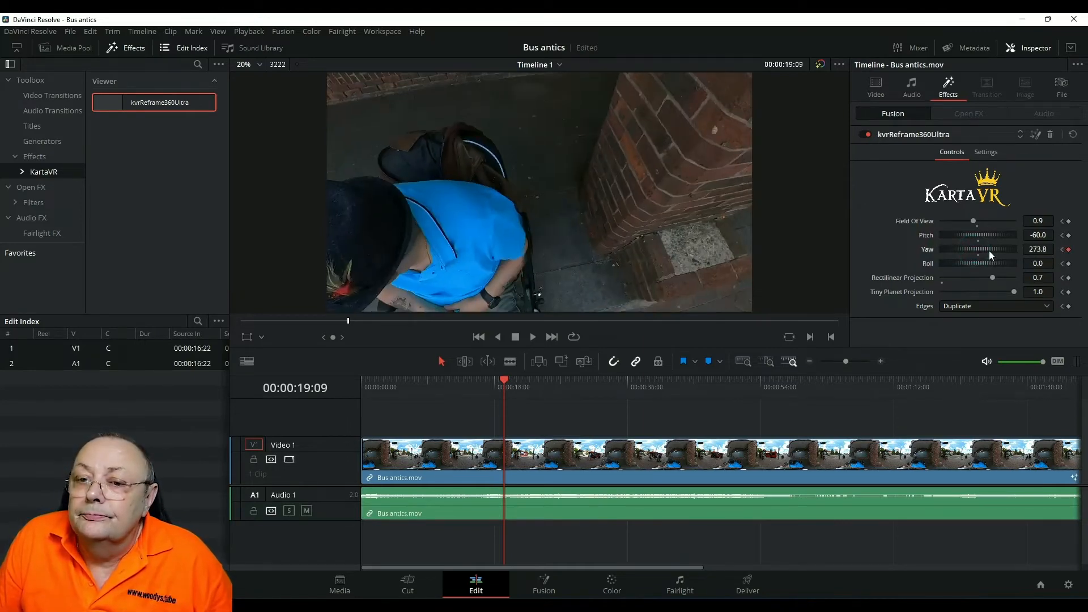
left_click_drag(978, 250, 1007, 249)
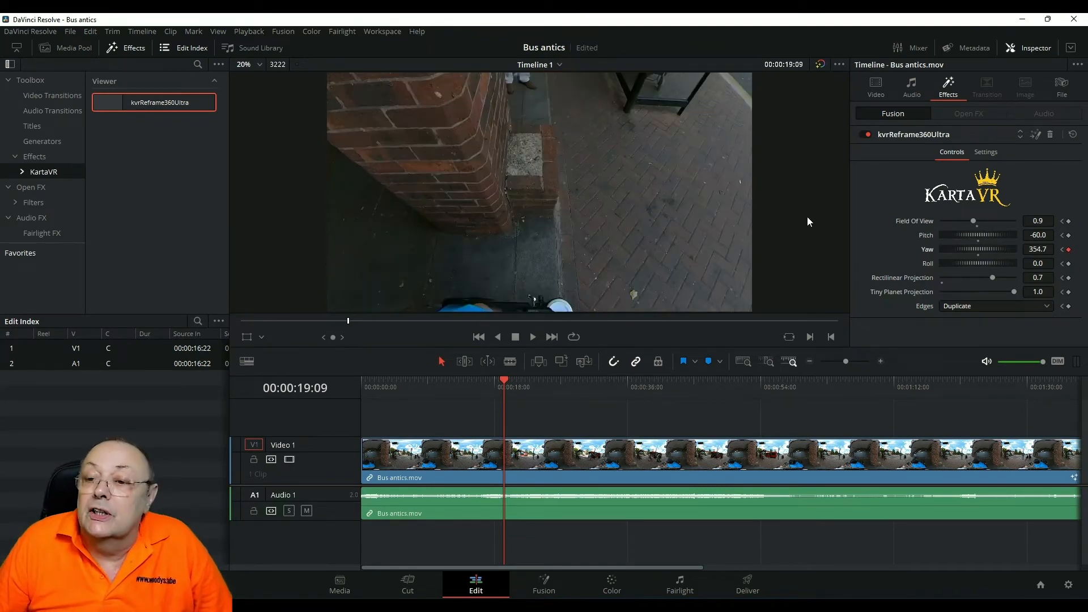
mouse_move(998, 240)
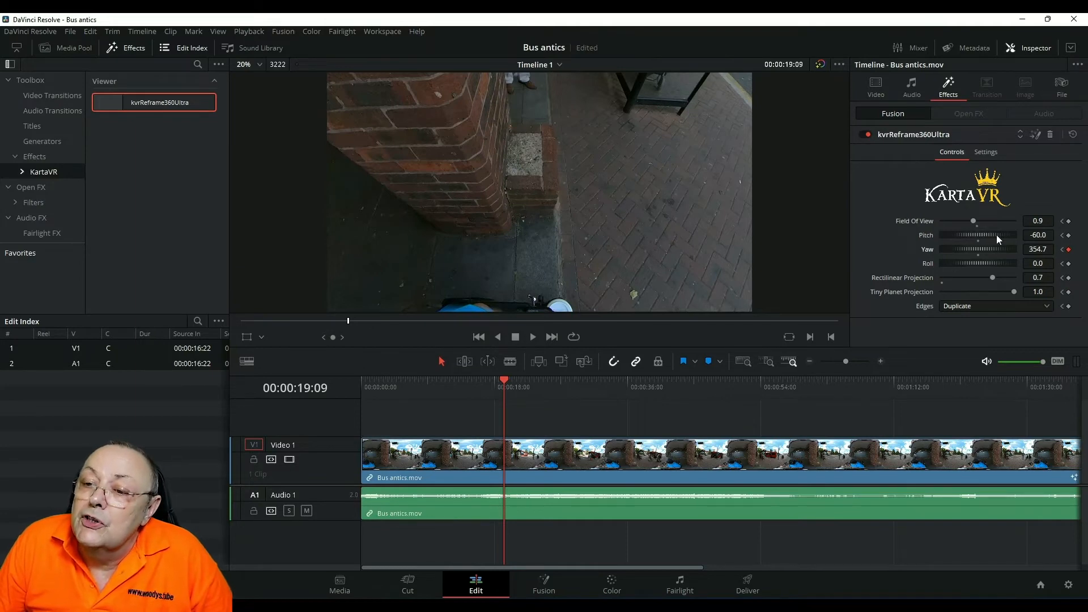
left_click_drag(972, 234, 975, 234)
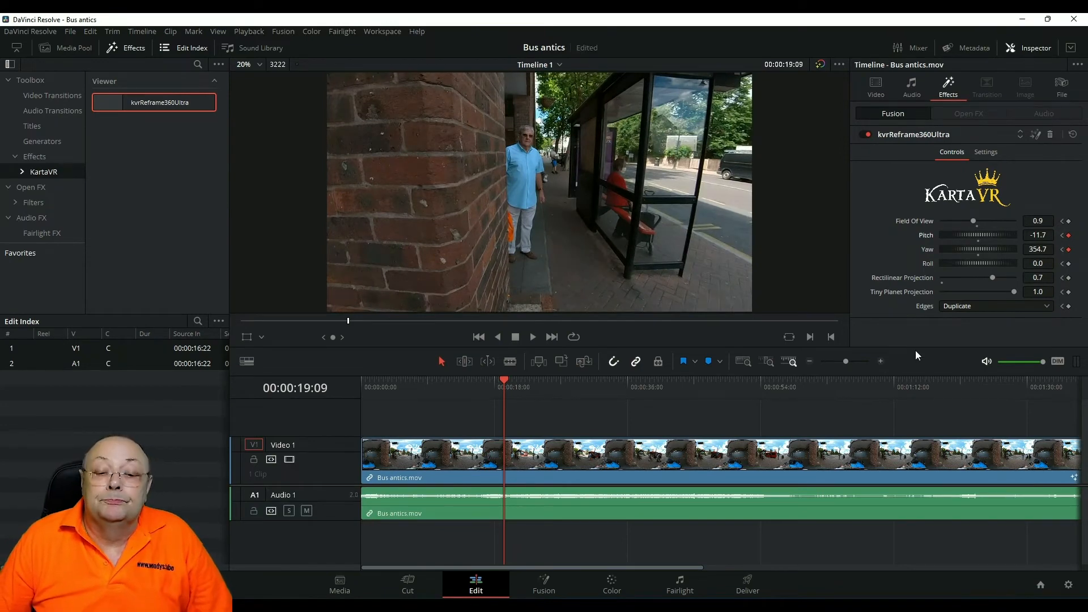
mouse_move(503, 376)
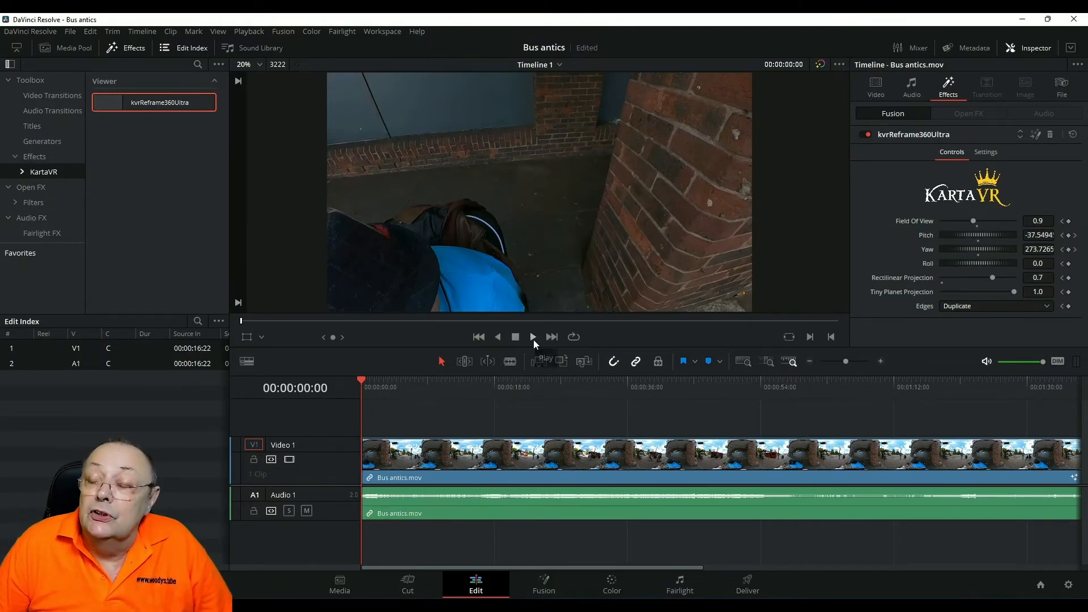
Play the clip from the start to watch the pan reach the shelter, stopping around 22 seconds
left_click(533, 338)
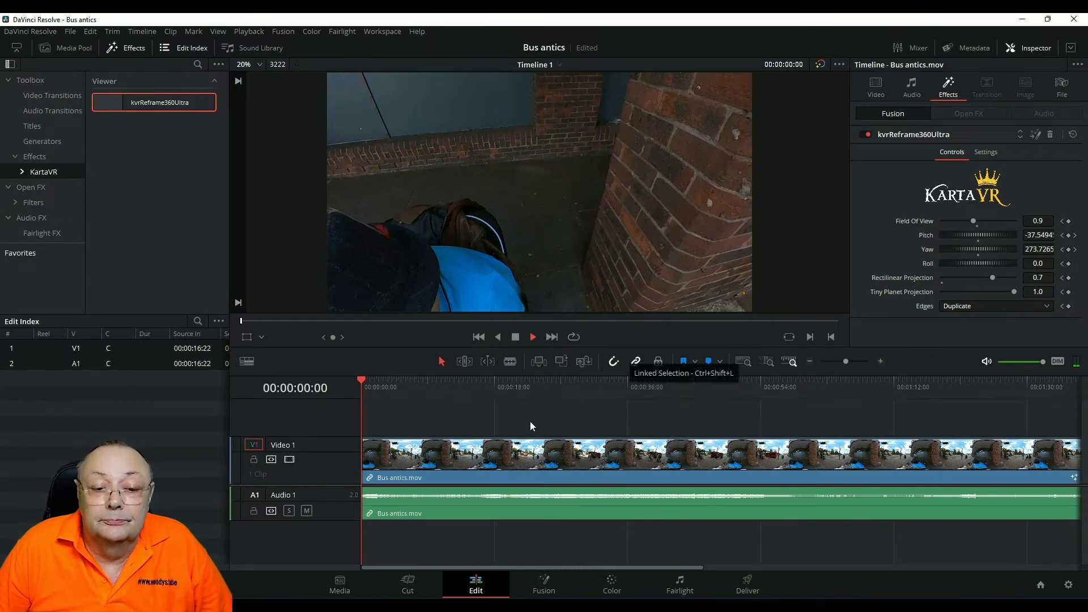
left_click(533, 337)
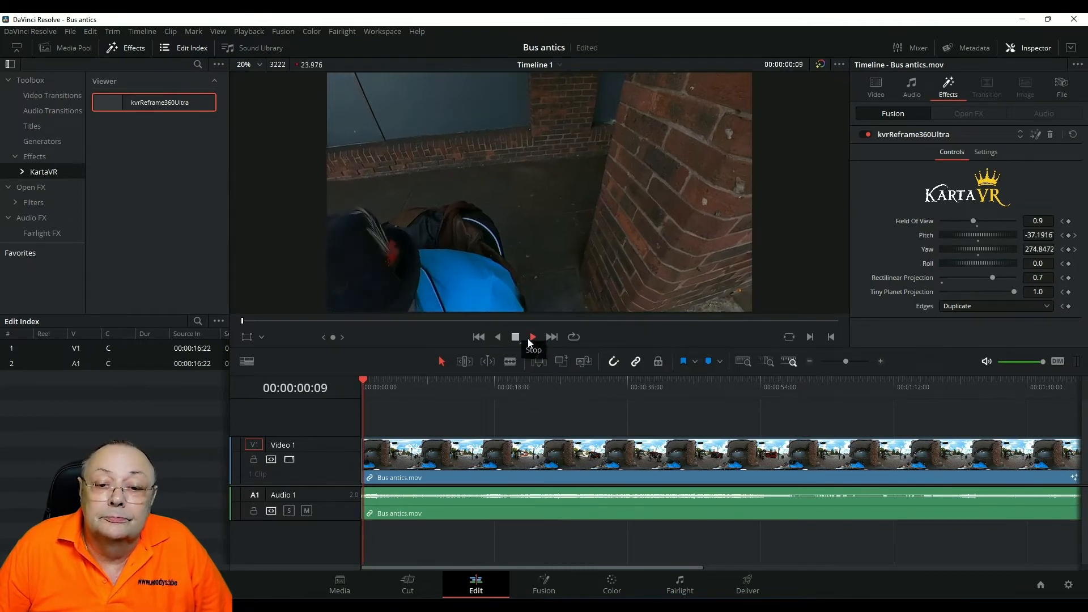
left_click(532, 337)
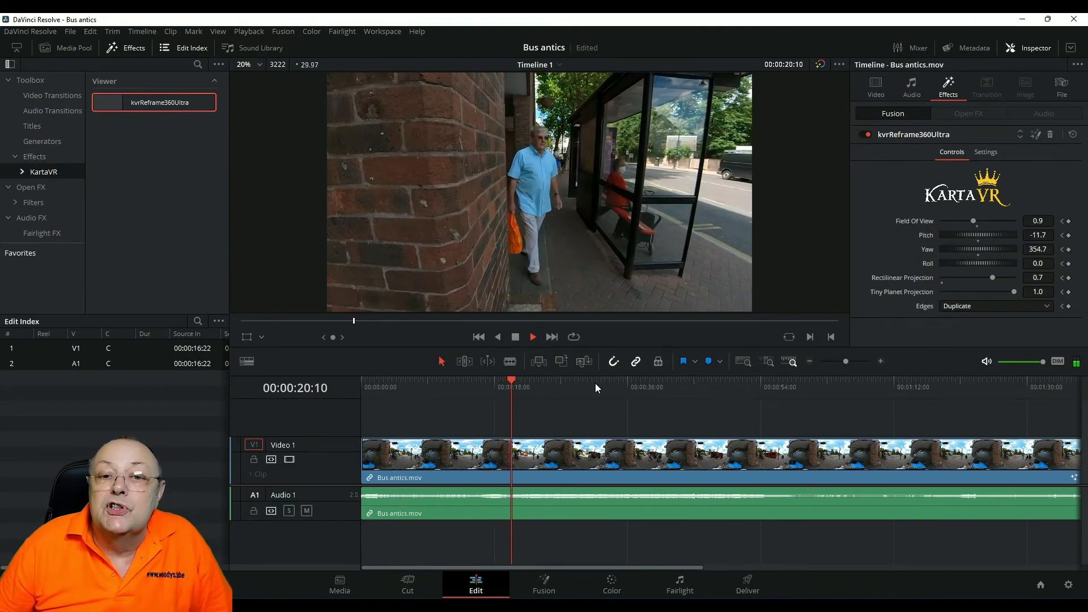
left_click(533, 337)
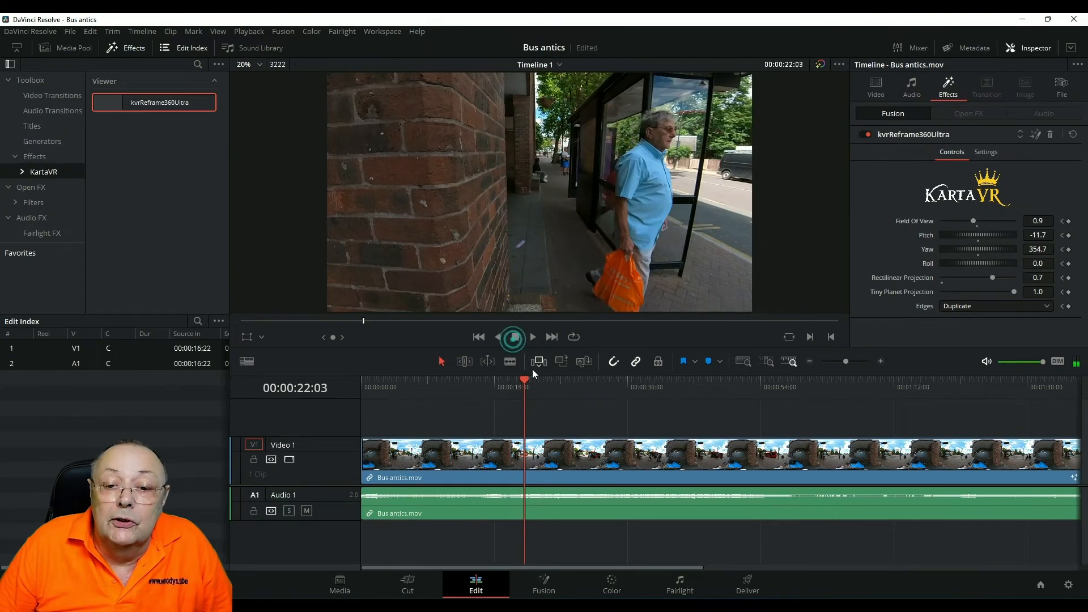
left_click(532, 337)
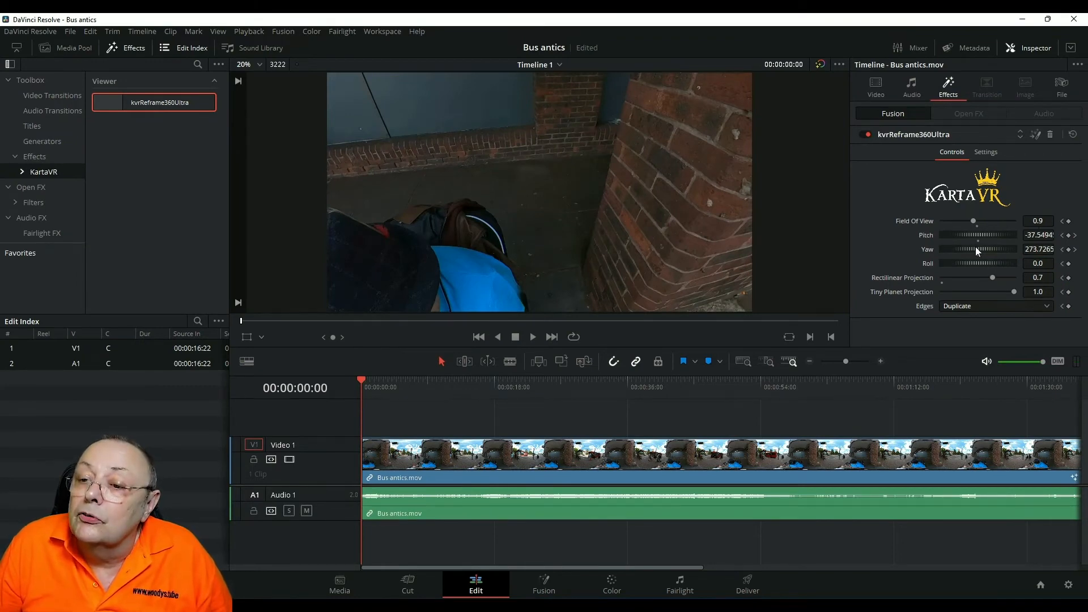
mouse_move(961, 238)
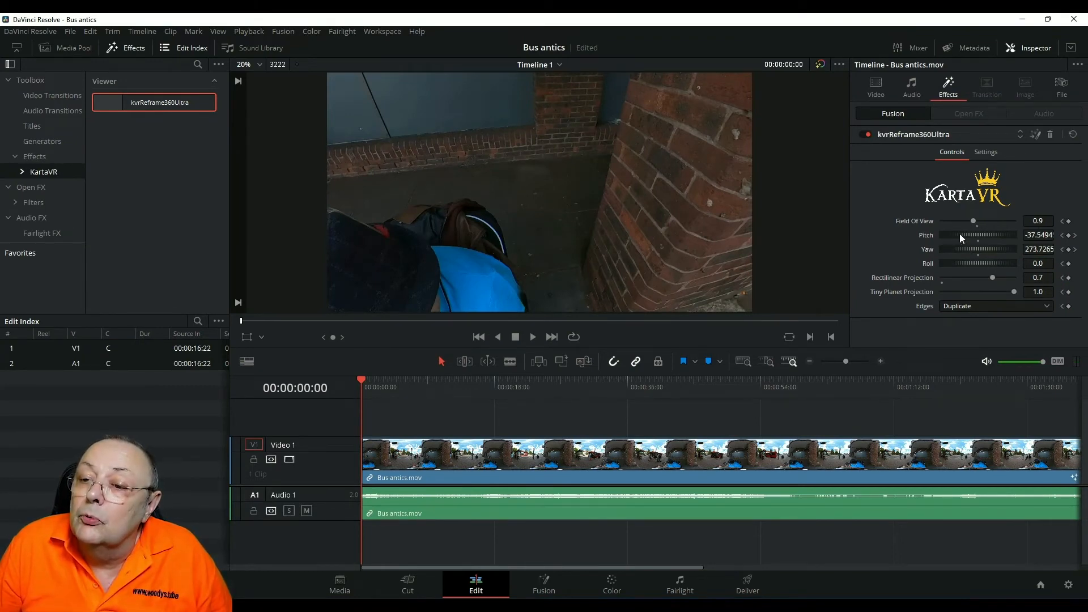
Tilt the opening frame down to pitch about -81.9 onto the seated presenter
left_click_drag(978, 243, 954, 242)
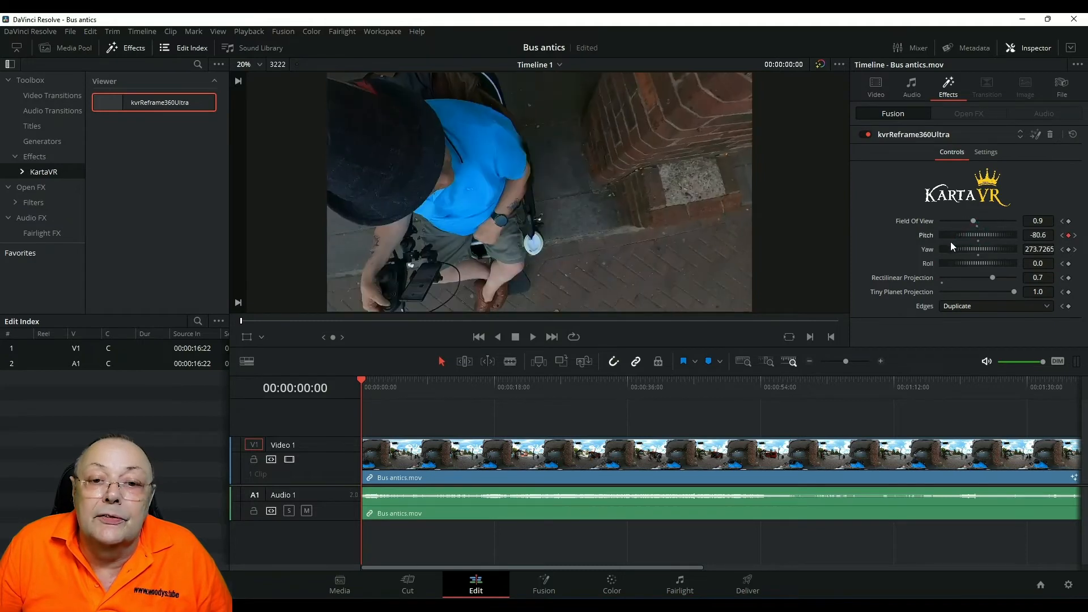
left_click_drag(1000, 235, 989, 234)
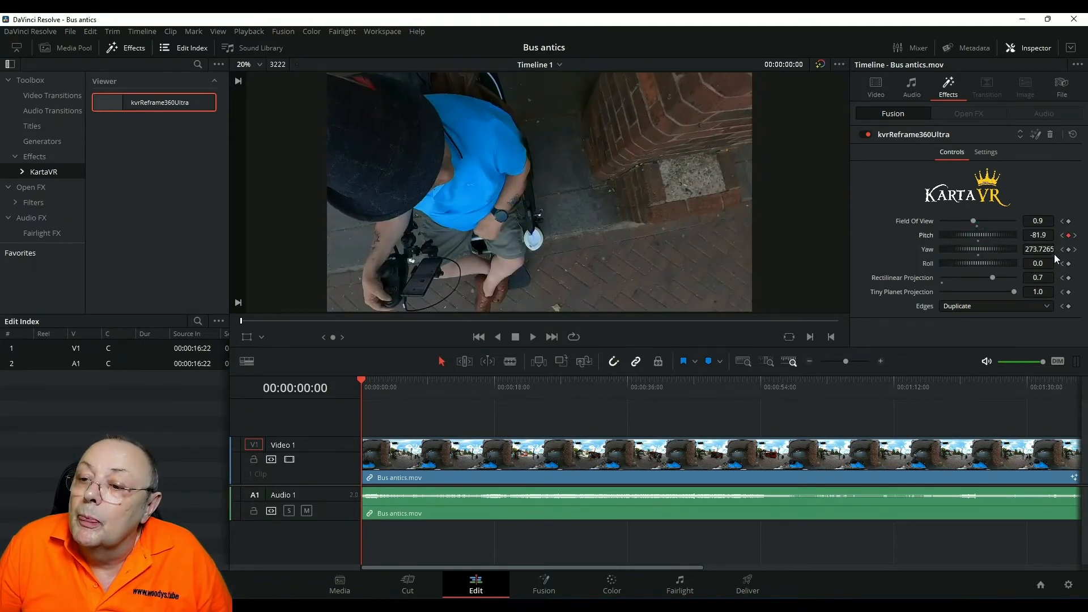
left_click(1069, 263)
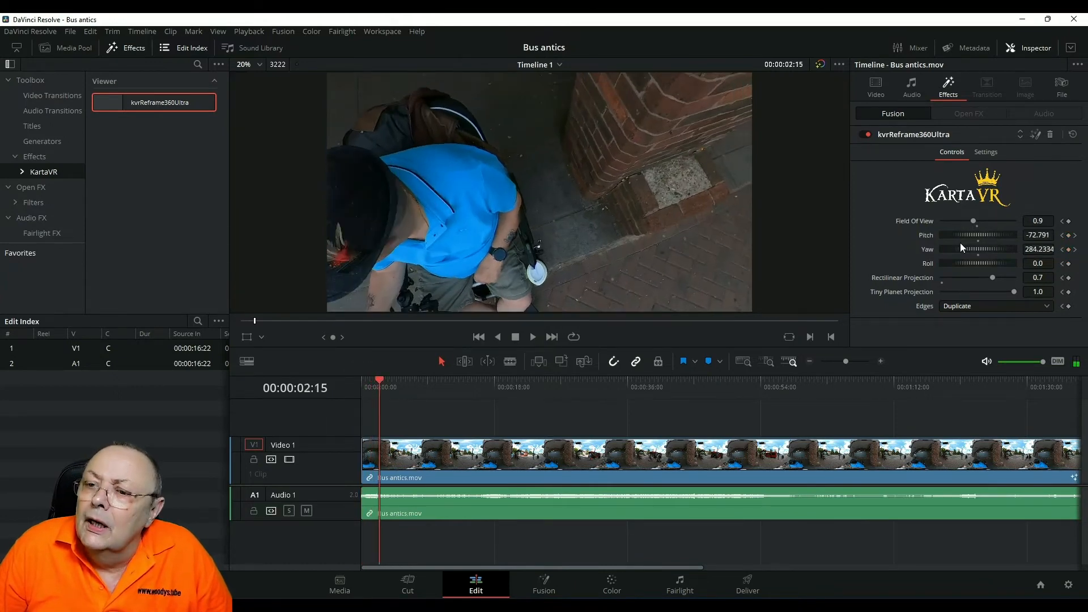
At 2:15 set pitch -88.4 with a slight yaw tweak, then play from the start
left_click_drag(975, 235, 962, 235)
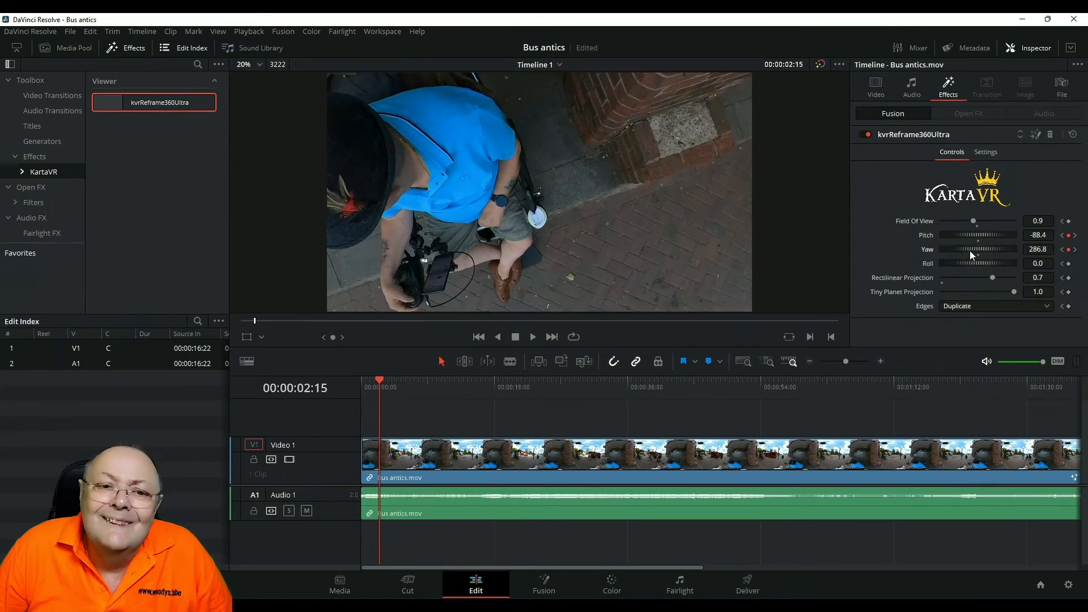
left_click_drag(979, 249, 962, 249)
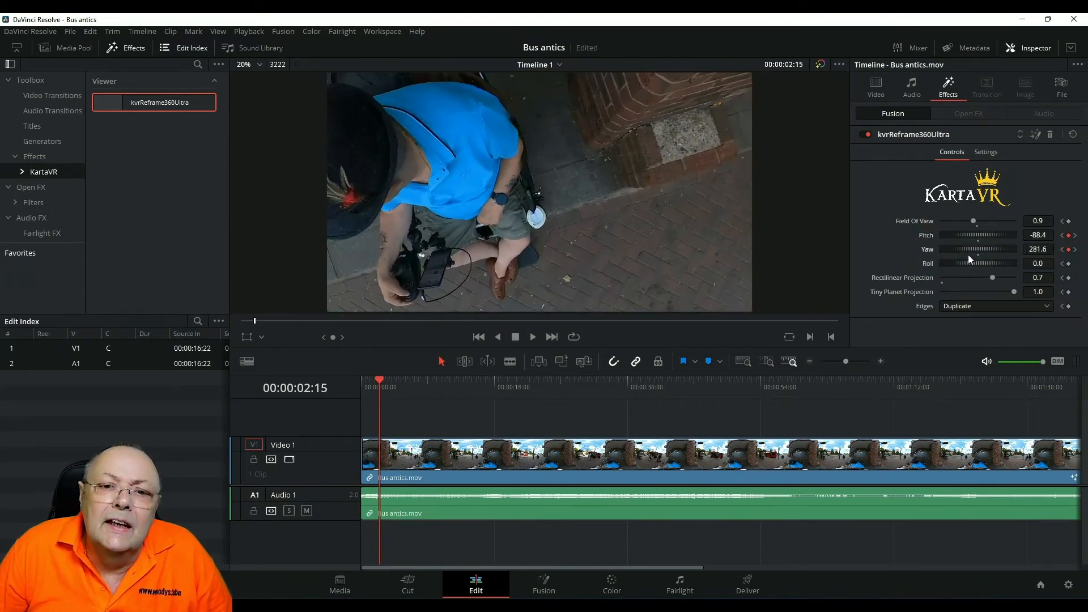
left_click_drag(978, 234, 984, 234)
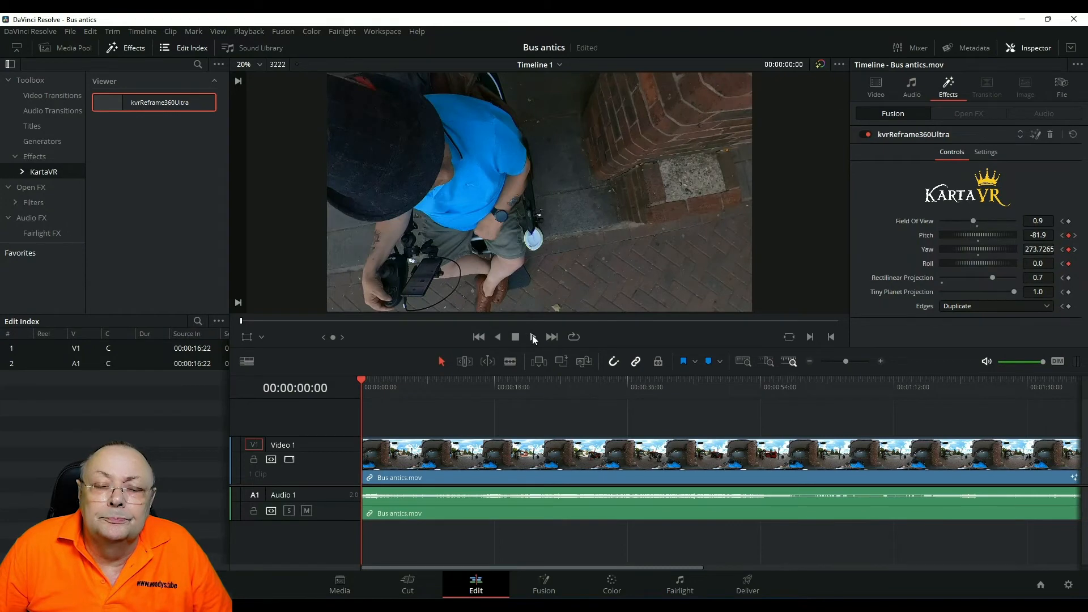
left_click(533, 337)
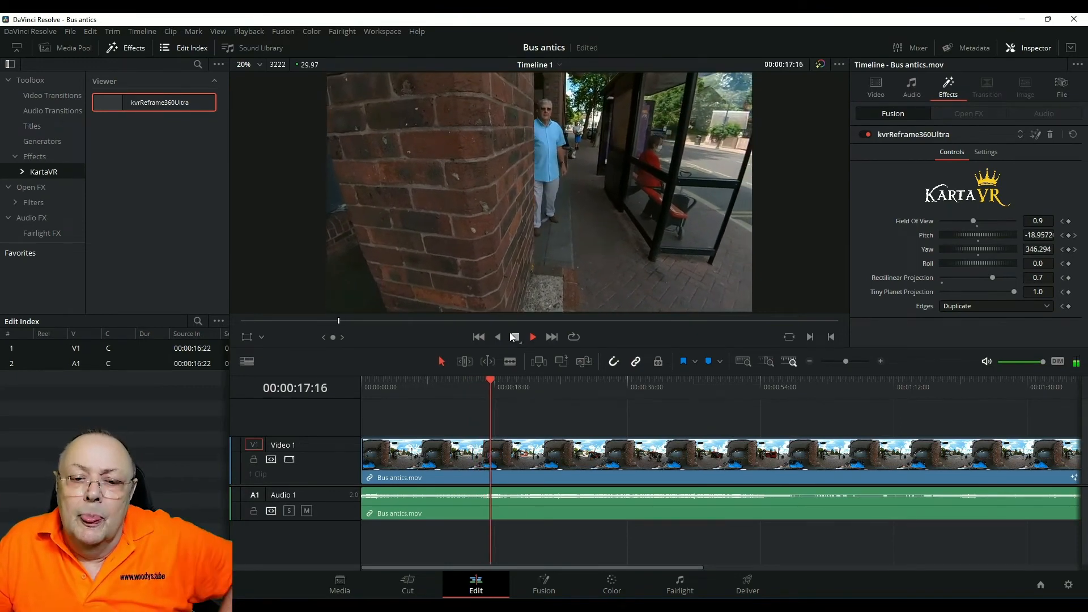
Stop playback and scrub the playhead to about 16:18 in the clip
left_click(533, 337)
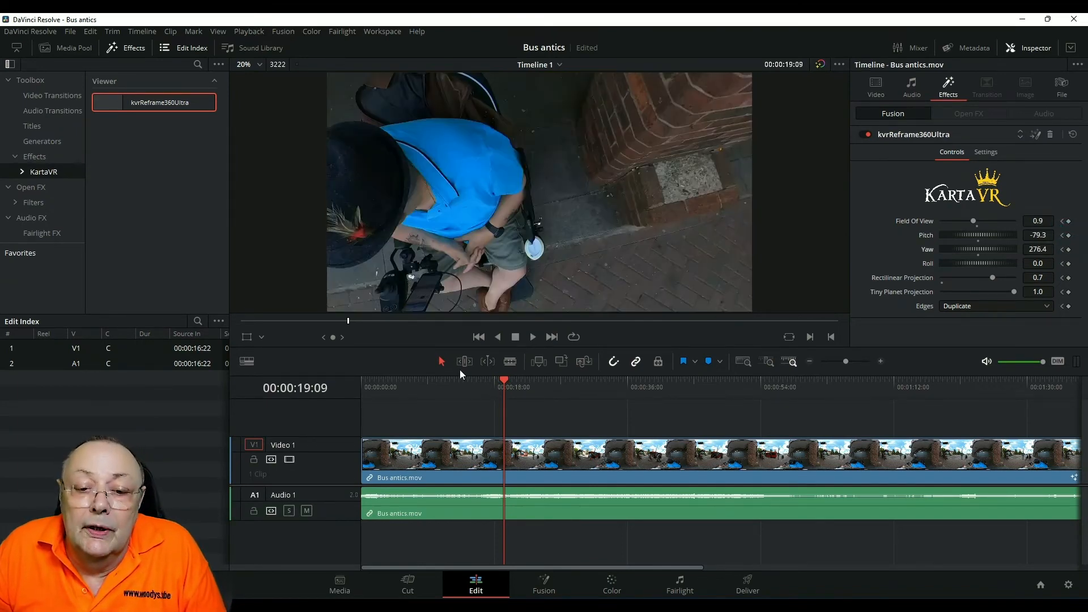
left_click(504, 381)
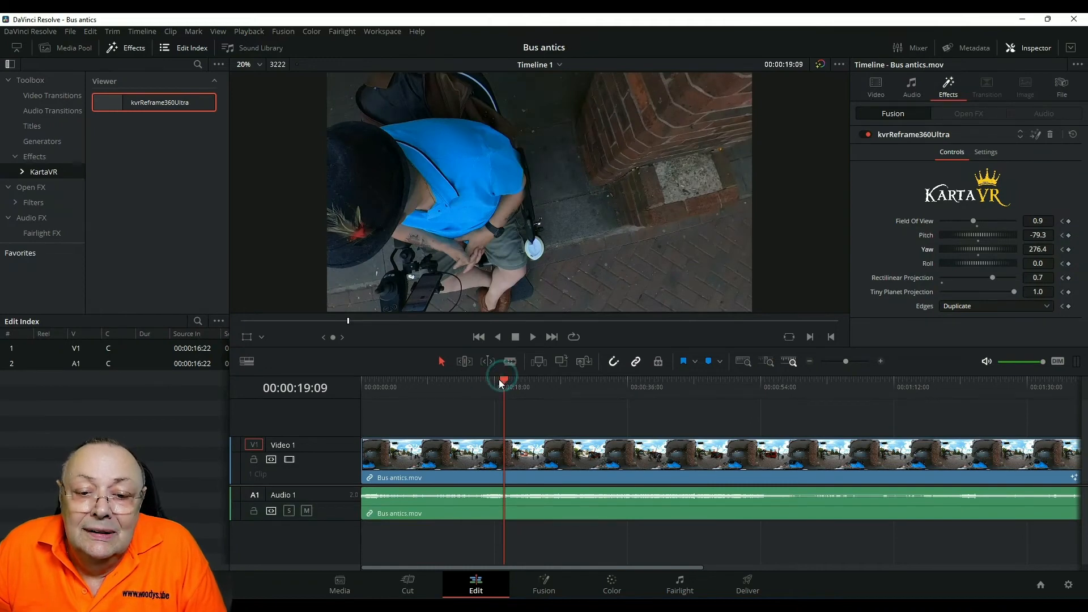
left_click(409, 386)
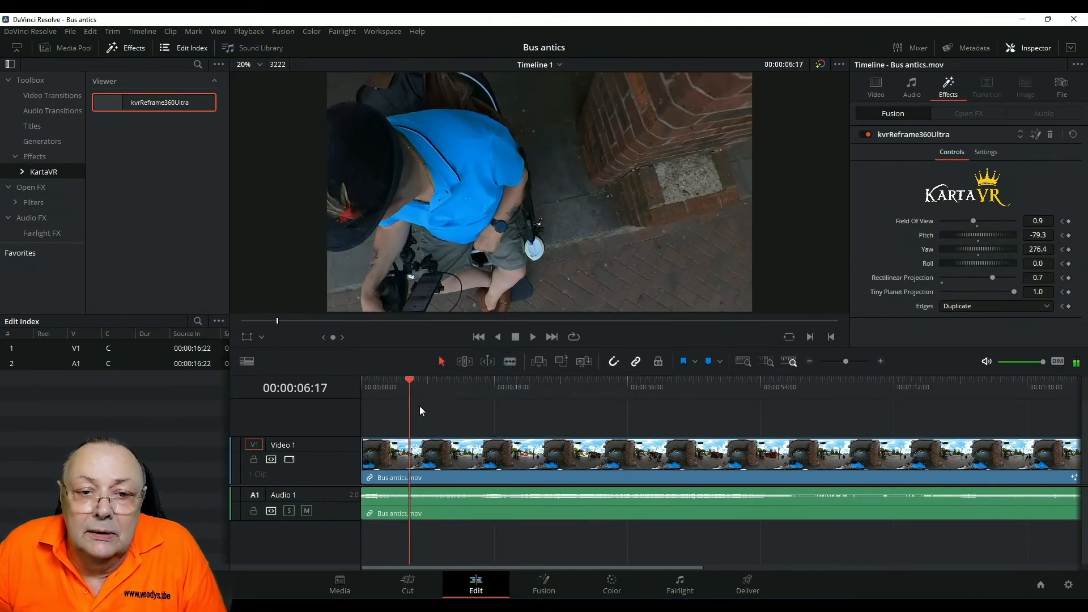
left_click(491, 387)
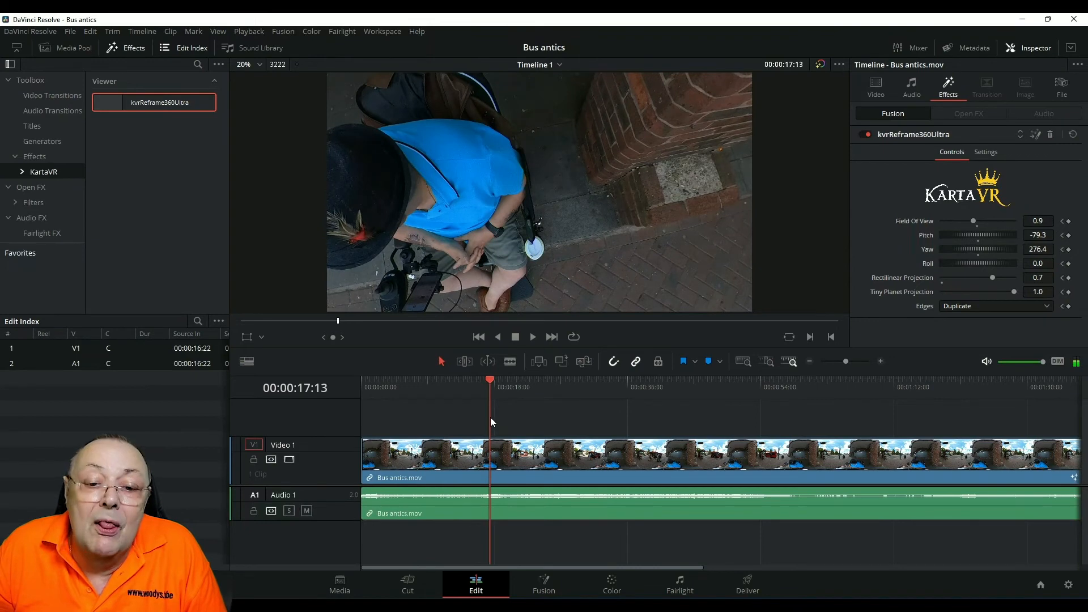
left_click(484, 381)
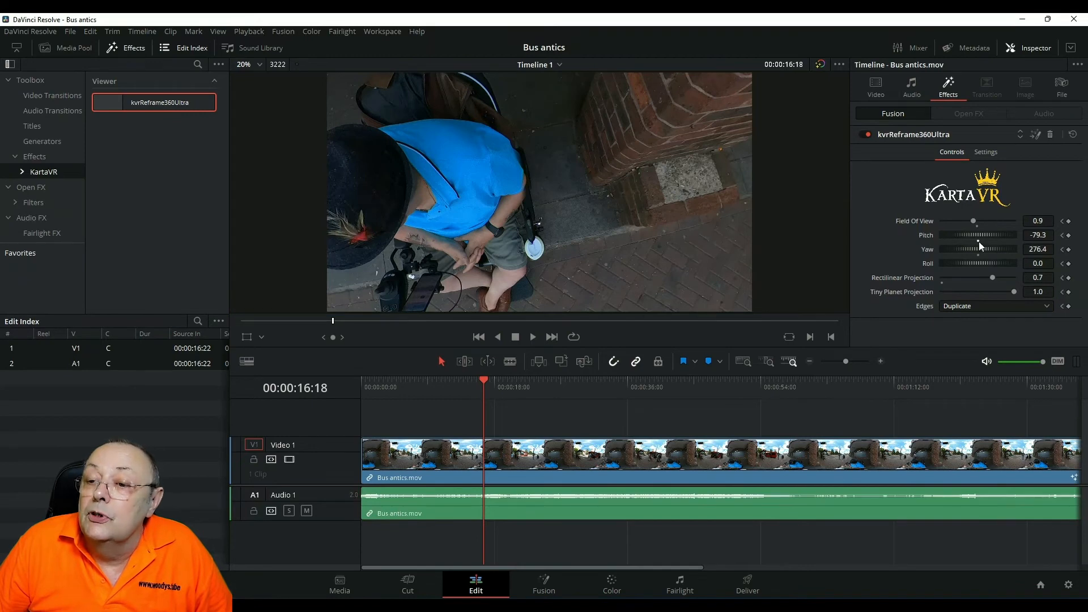
Frame the man by the shelter at 16:18 (yaw 365.1, pitch -3.6) and return to the first frame
left_click_drag(978, 250, 996, 262)
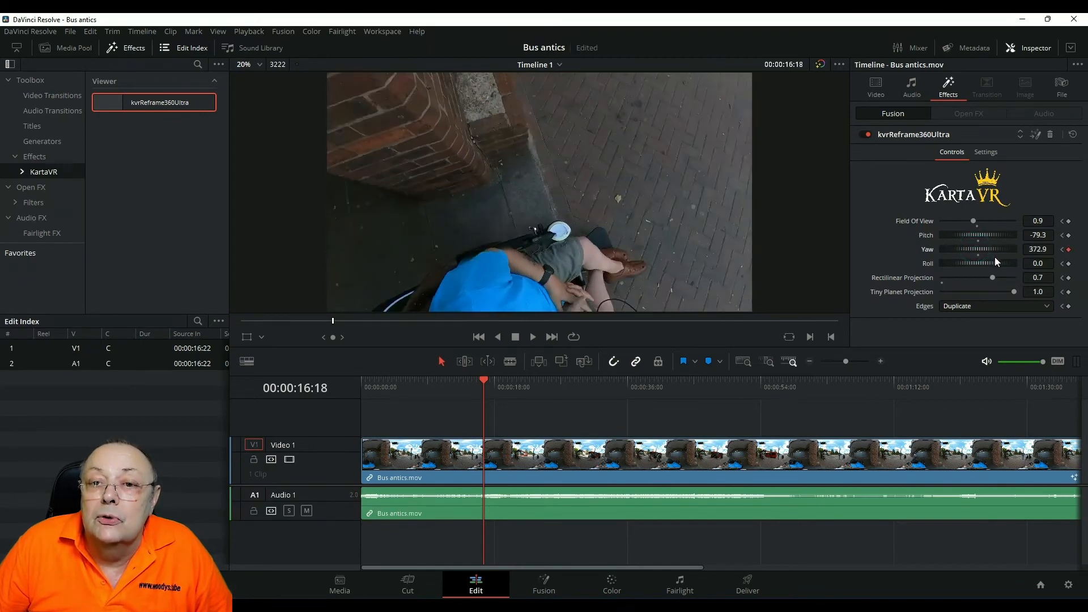
left_click_drag(982, 248, 977, 248)
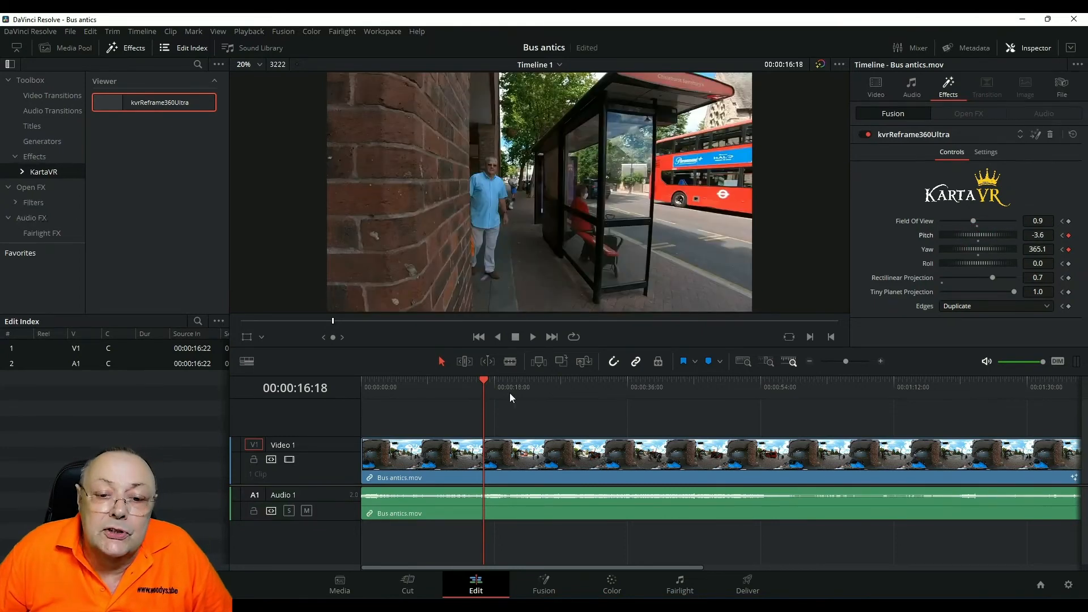
left_click(478, 336)
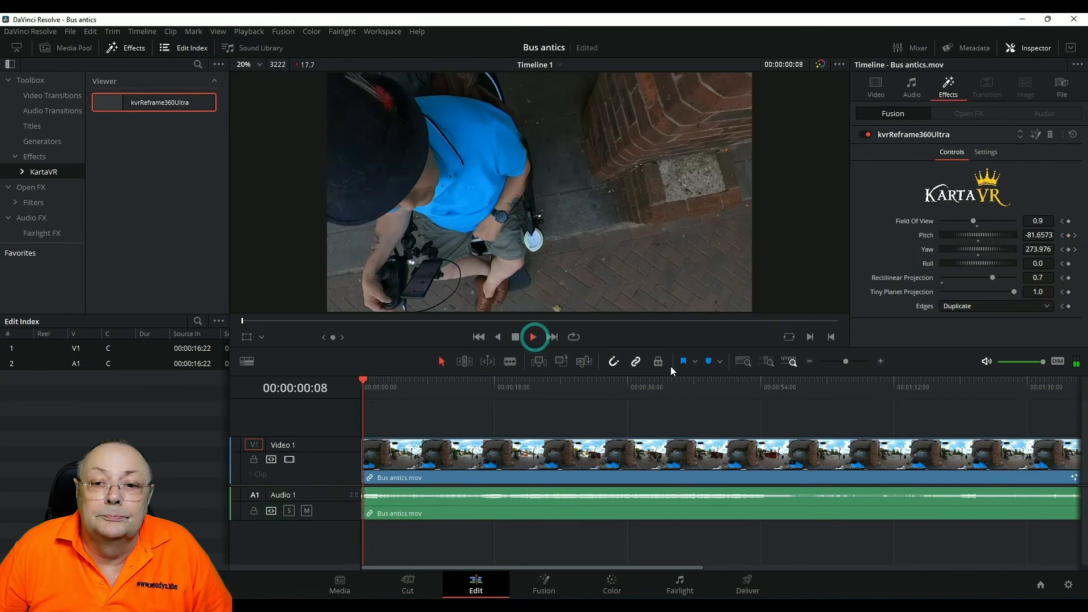
Play from the start and stop at 17:13 once the presenter at the shelter is framed
left_click(533, 337)
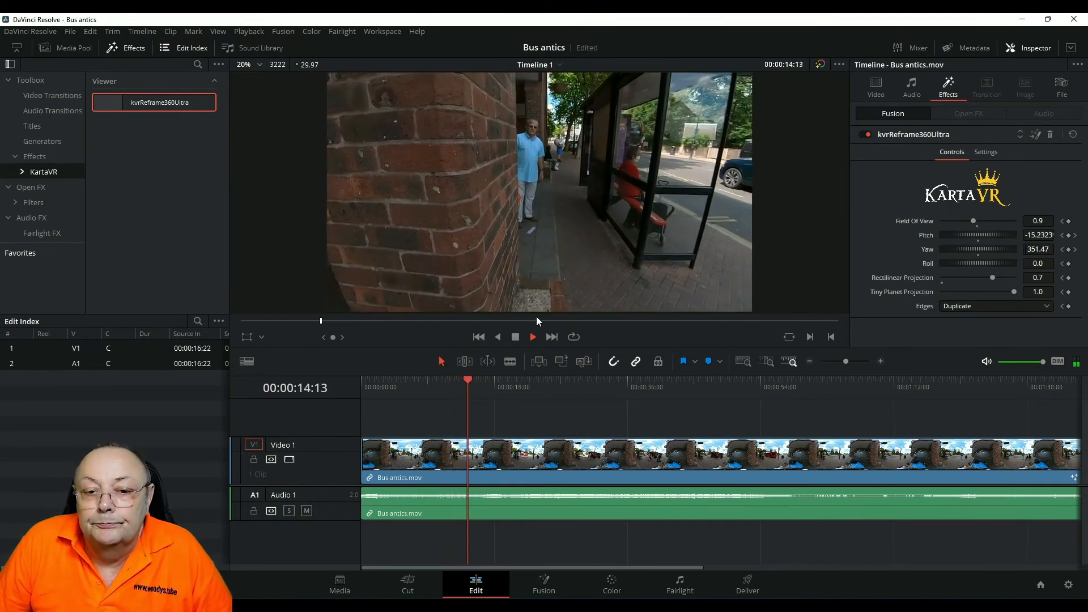
left_click(515, 337)
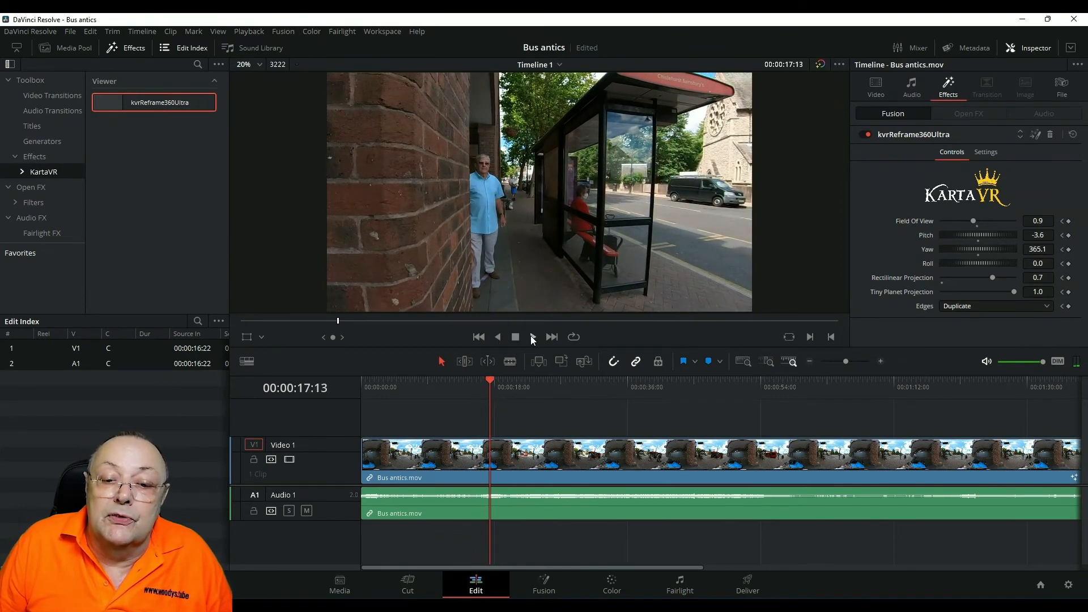
Hold the bus-stop view with a yaw keyframe at 19 seconds, then play on to 25:03 as the presenter walks off
left_click(531, 336)
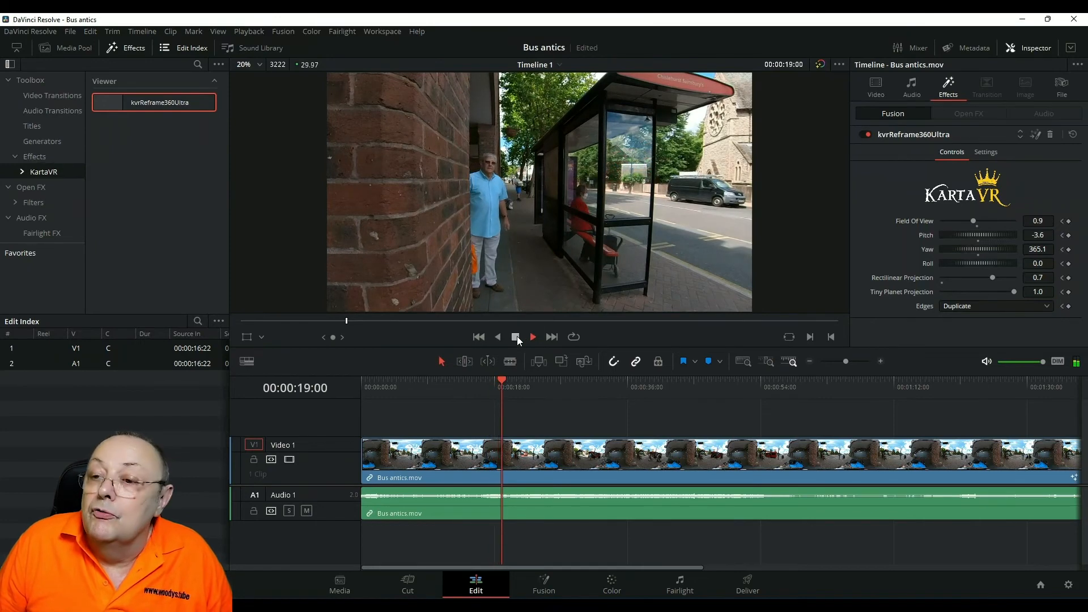
left_click(516, 336)
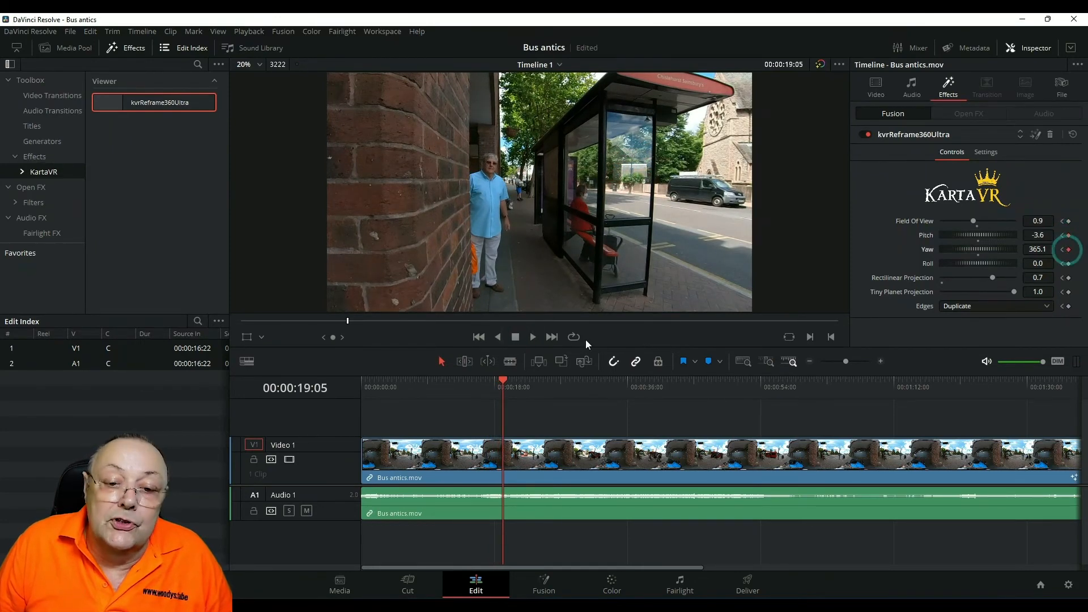
left_click(532, 337)
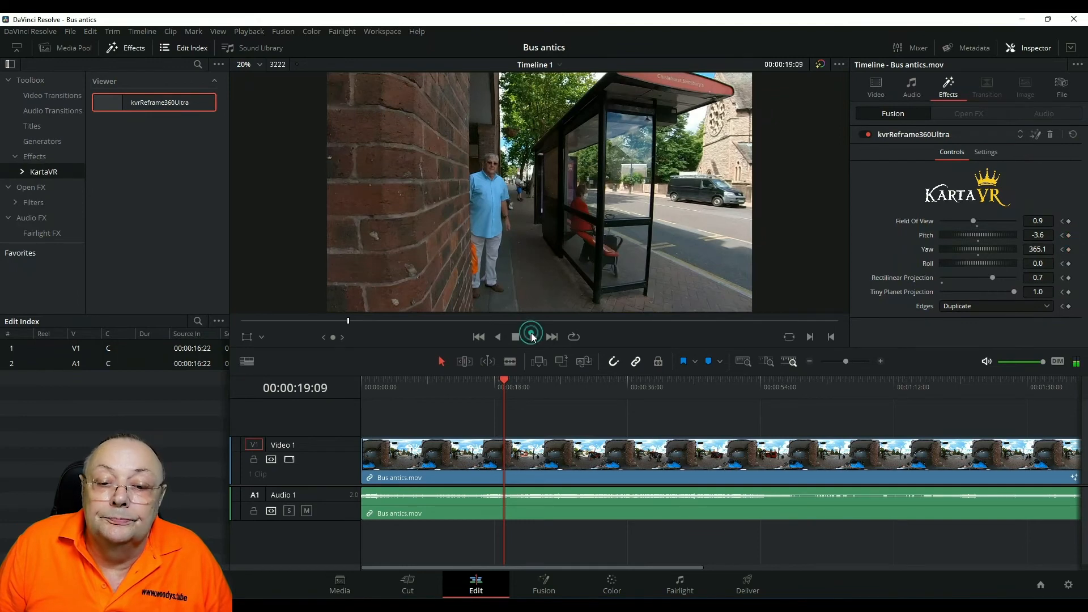
left_click(530, 337)
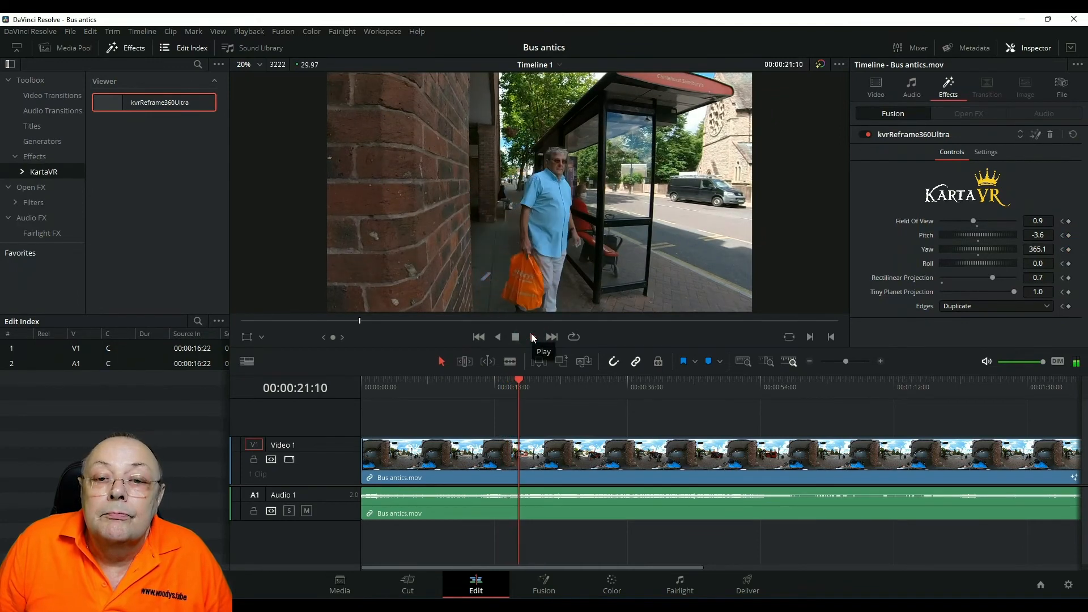
left_click(514, 336)
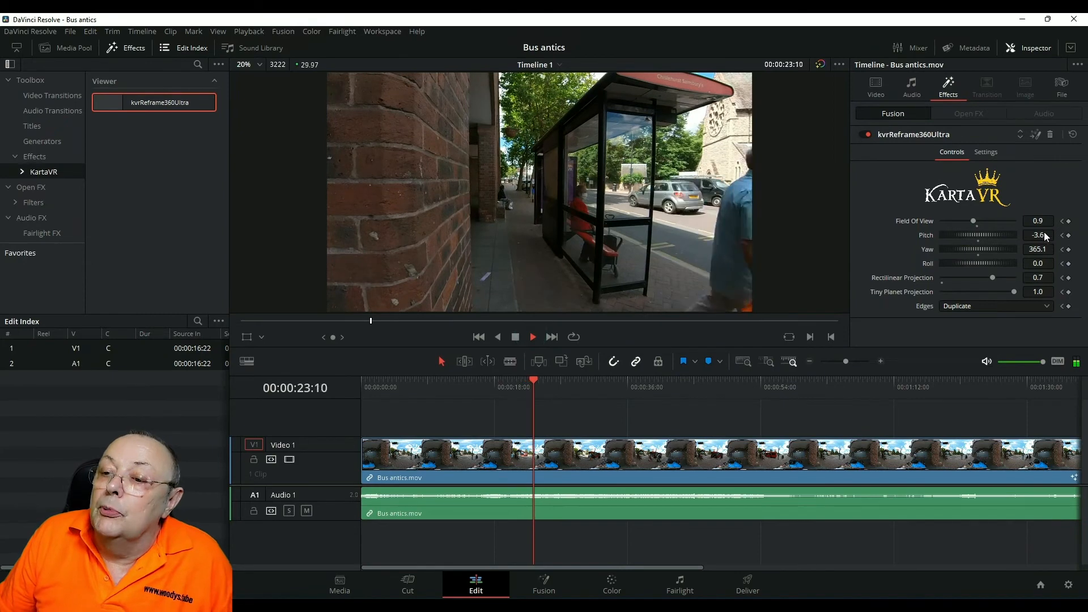
left_click(533, 336)
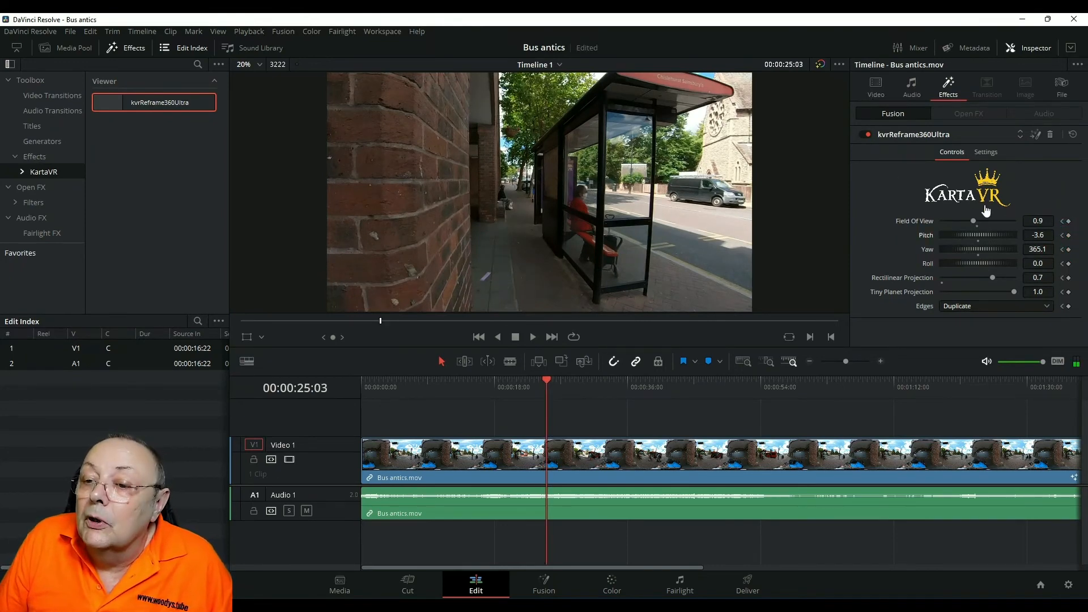
At 25 seconds aim the view at the red bus (yaw 435.5, pitch -10.1) and play the boarding shot
left_click_drag(974, 235, 993, 237)
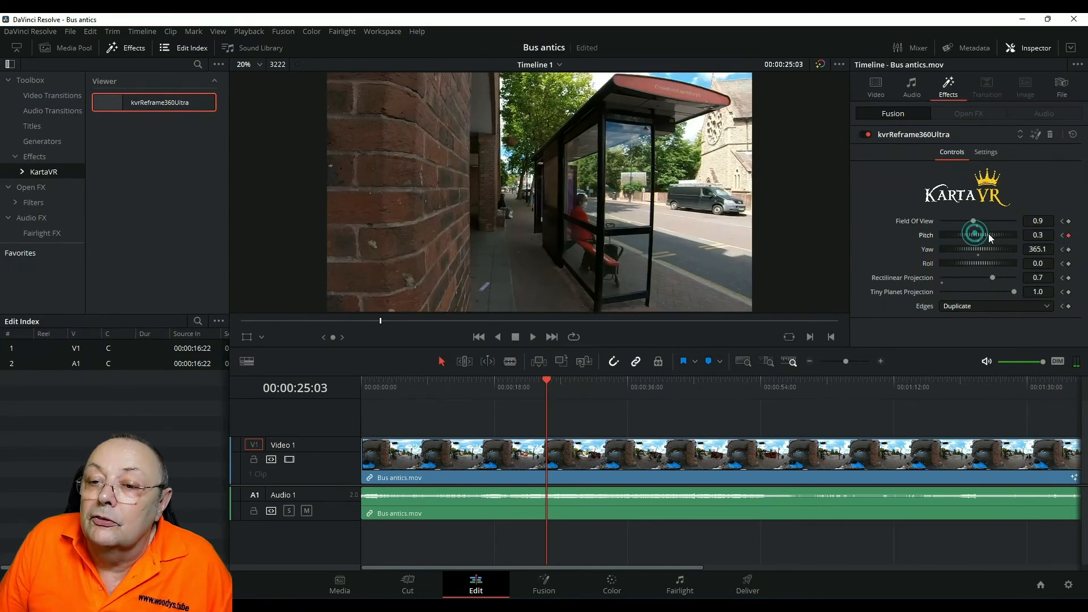
left_click_drag(975, 234, 965, 249)
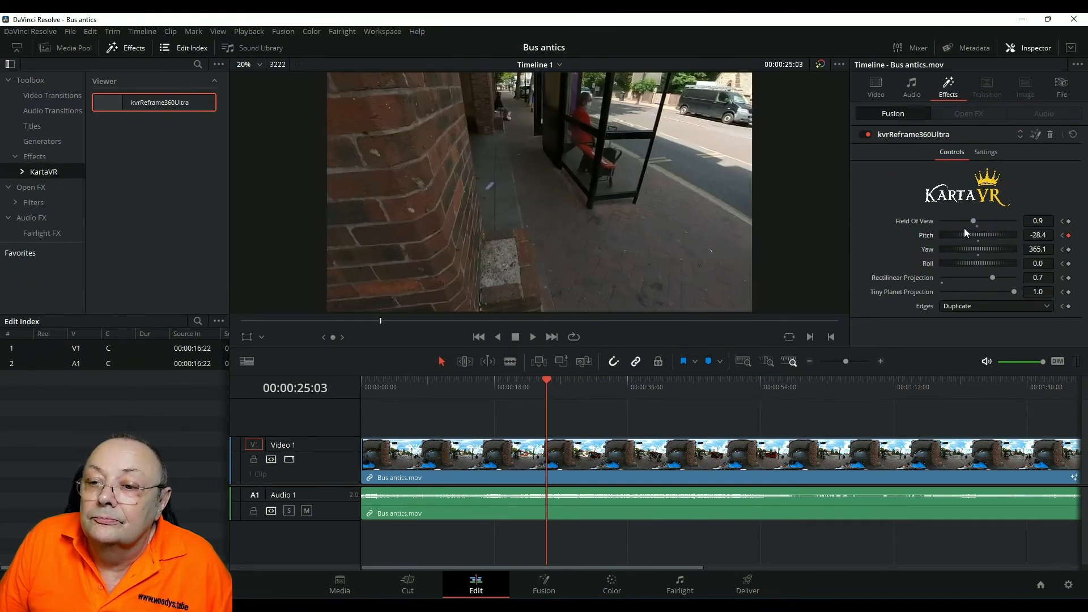
left_click_drag(964, 248, 978, 249)
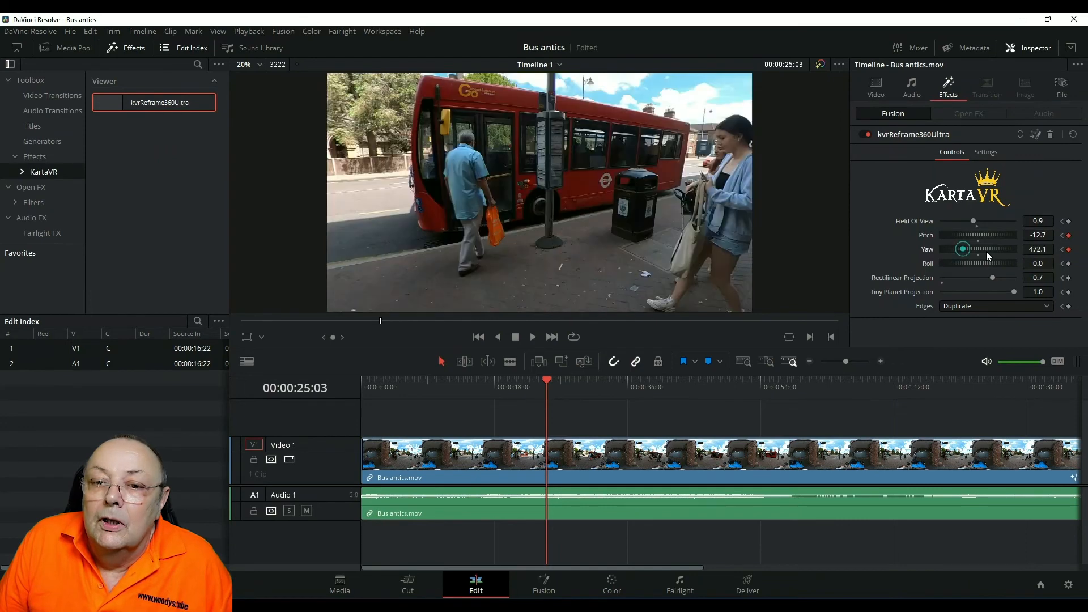
left_click_drag(963, 248, 993, 253)
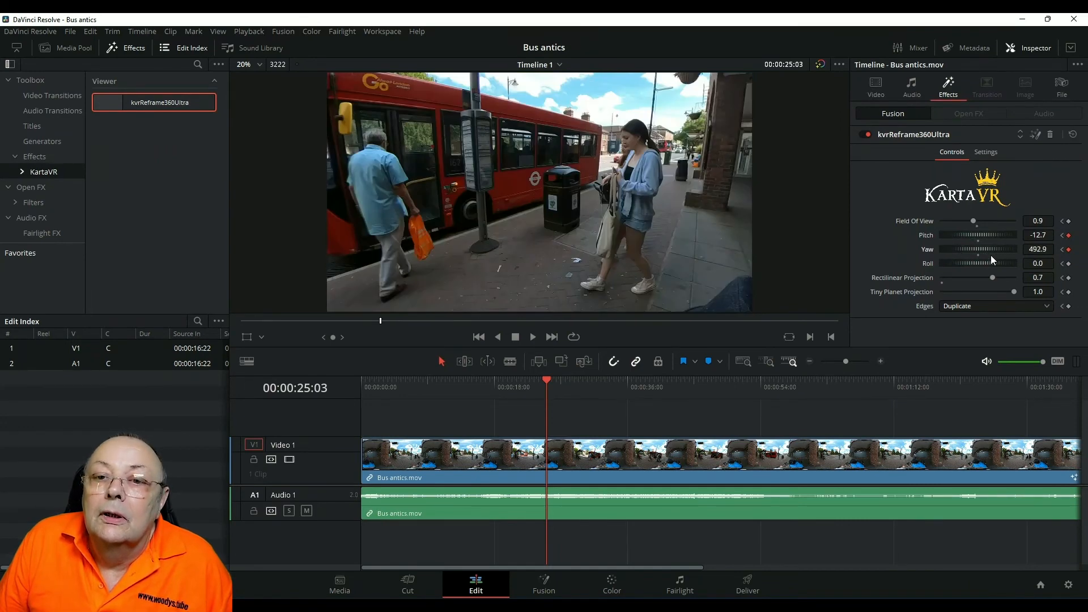
left_click_drag(988, 250, 975, 250)
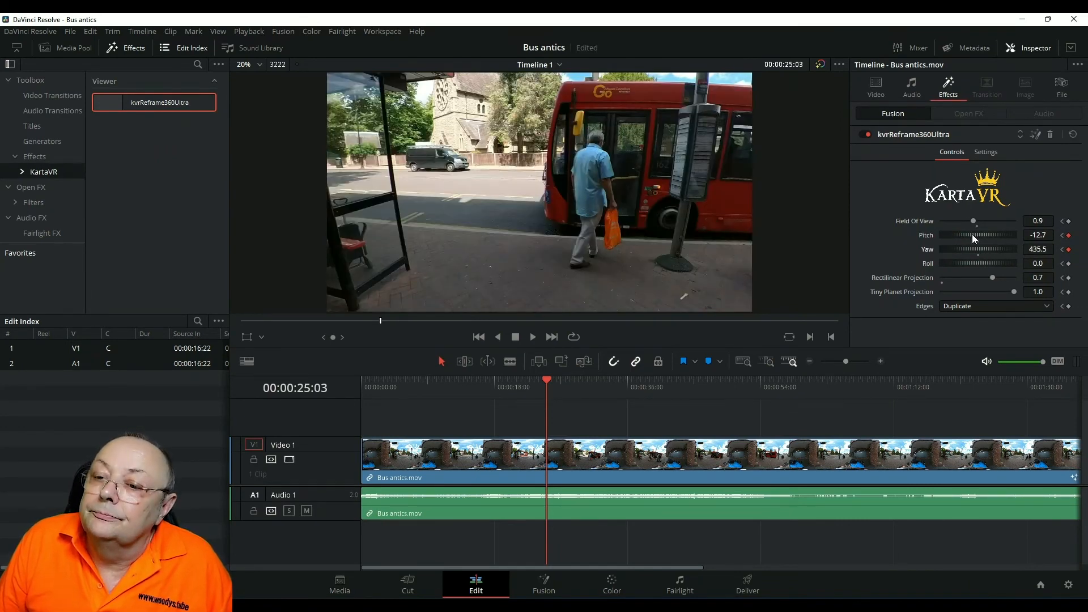
left_click_drag(979, 234, 985, 234)
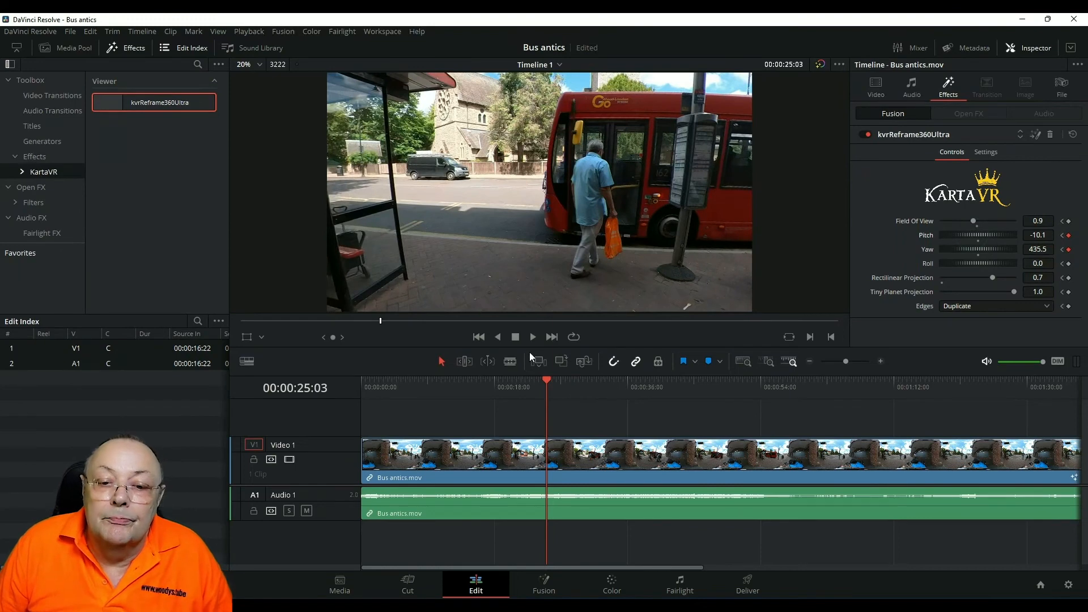
left_click(532, 337)
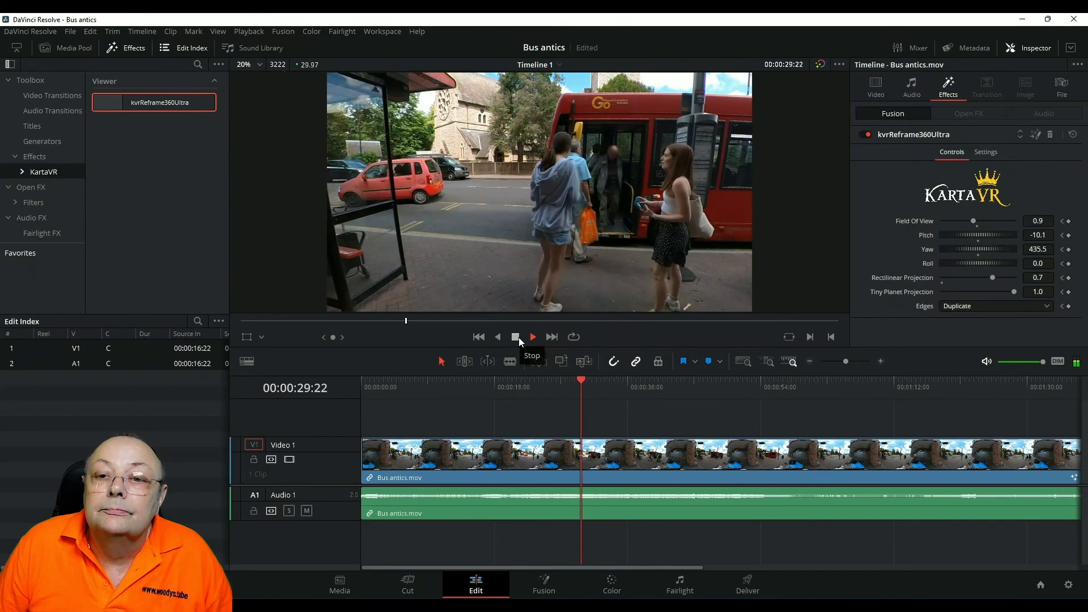
Replay the whole keyframed reframe from the first frame, then return to the start
left_click(478, 337)
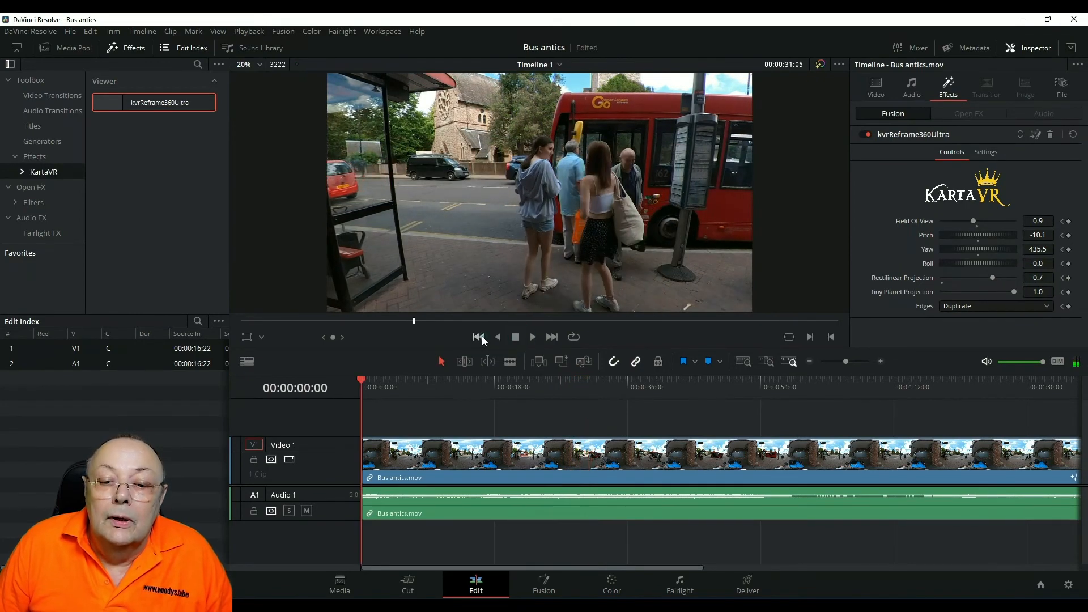
left_click(532, 337)
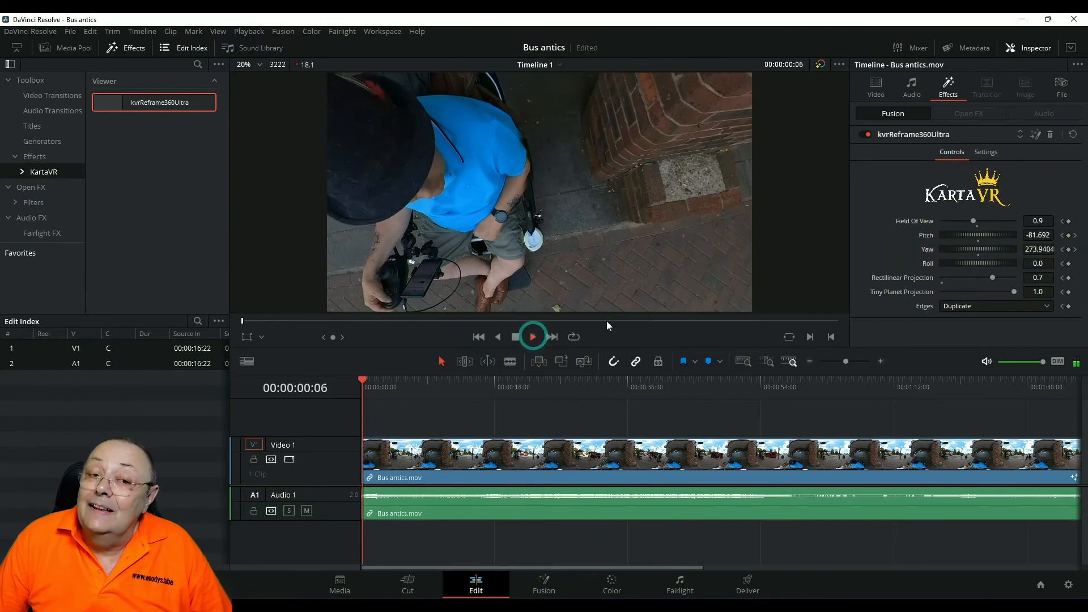
left_click(532, 337)
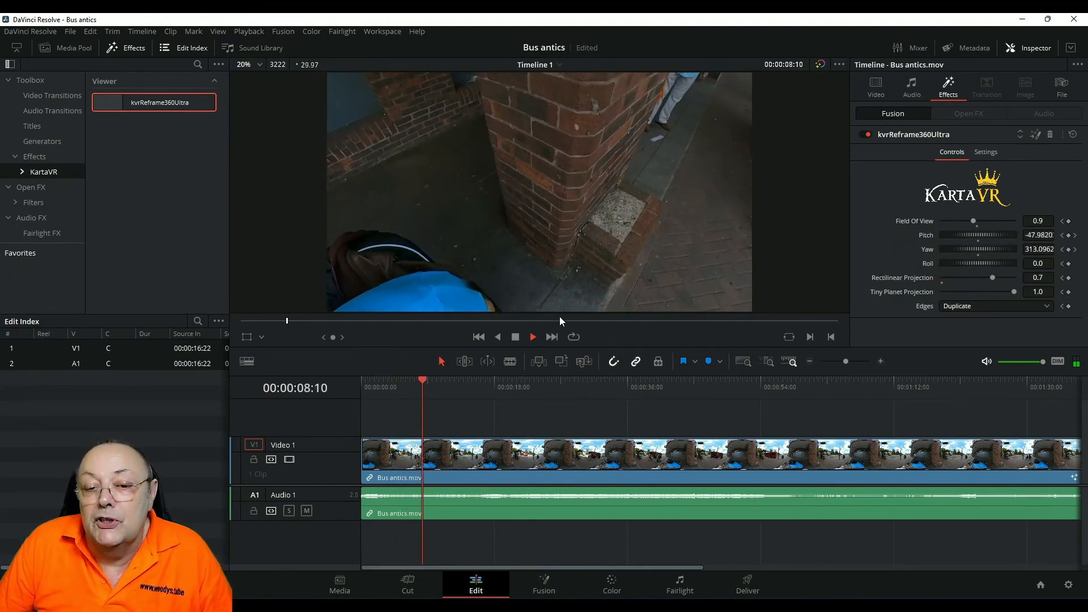
left_click(532, 337)
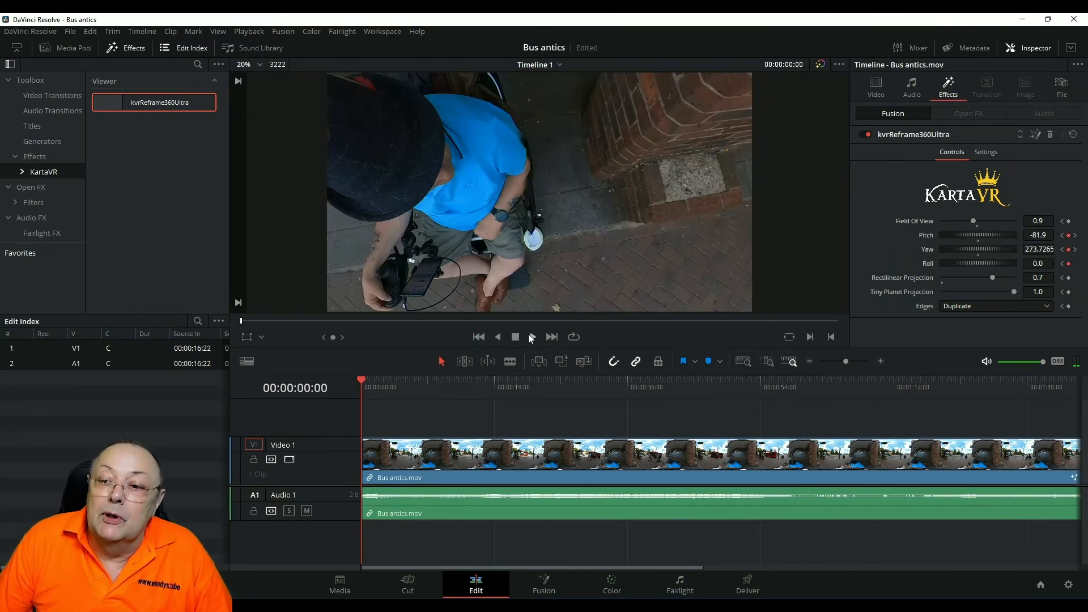
left_click(532, 337)
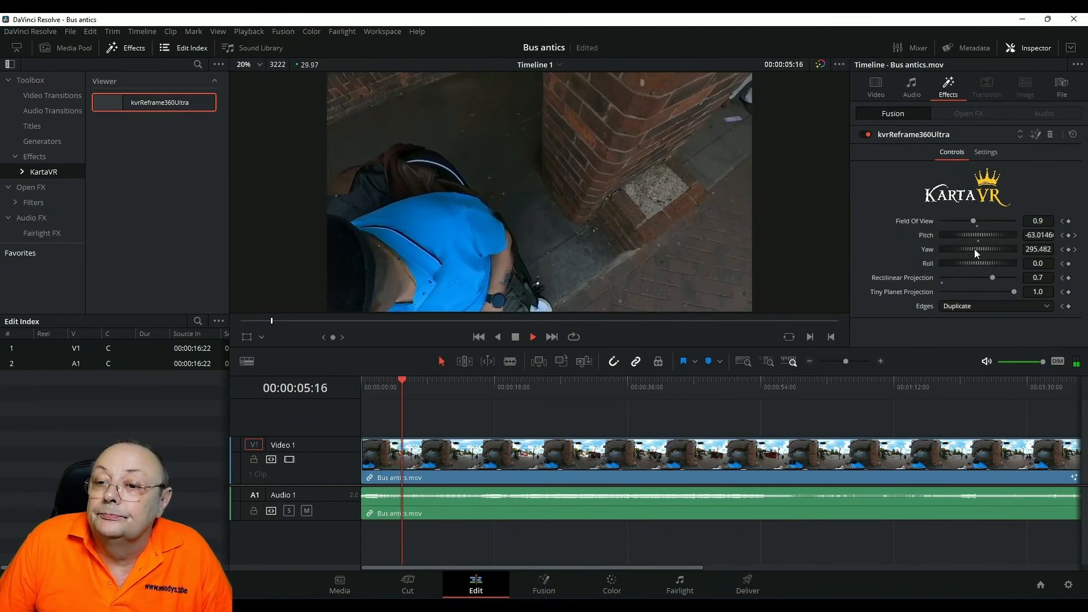
left_click_drag(978, 250, 993, 250)
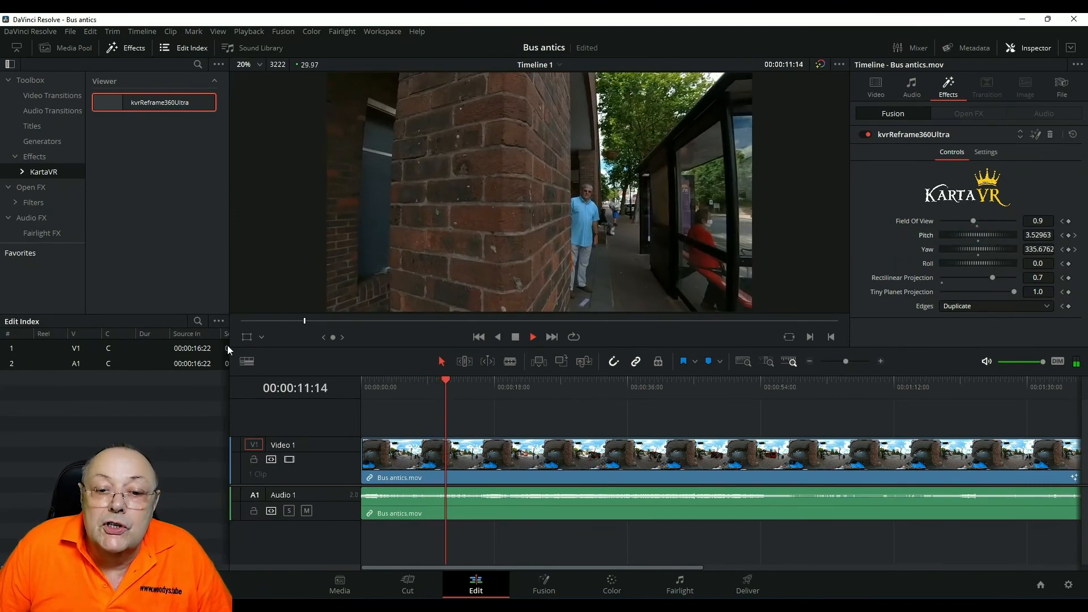
left_click(532, 337)
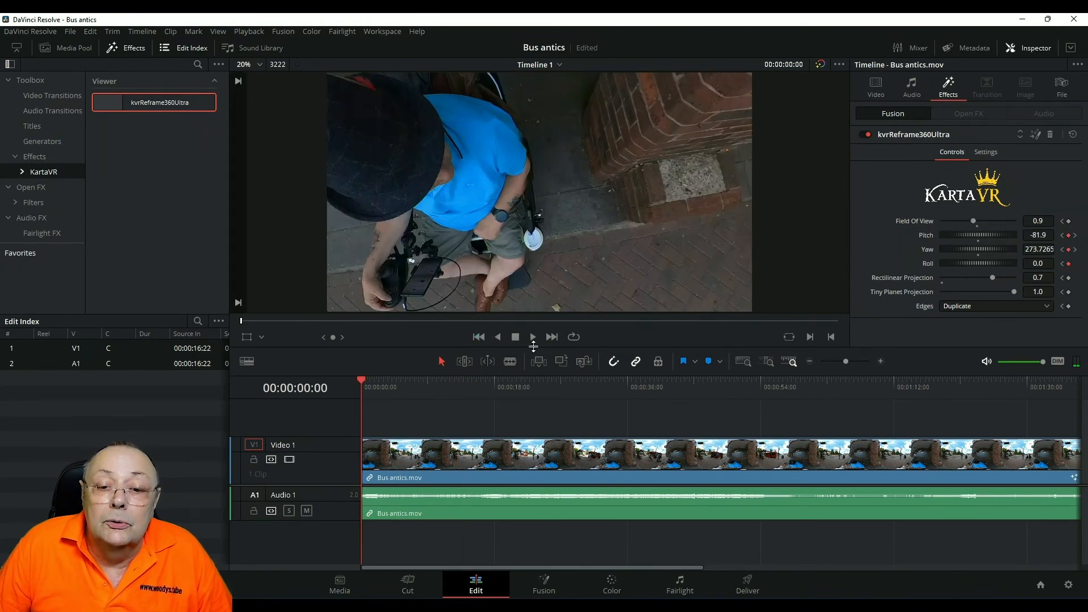
left_click(532, 336)
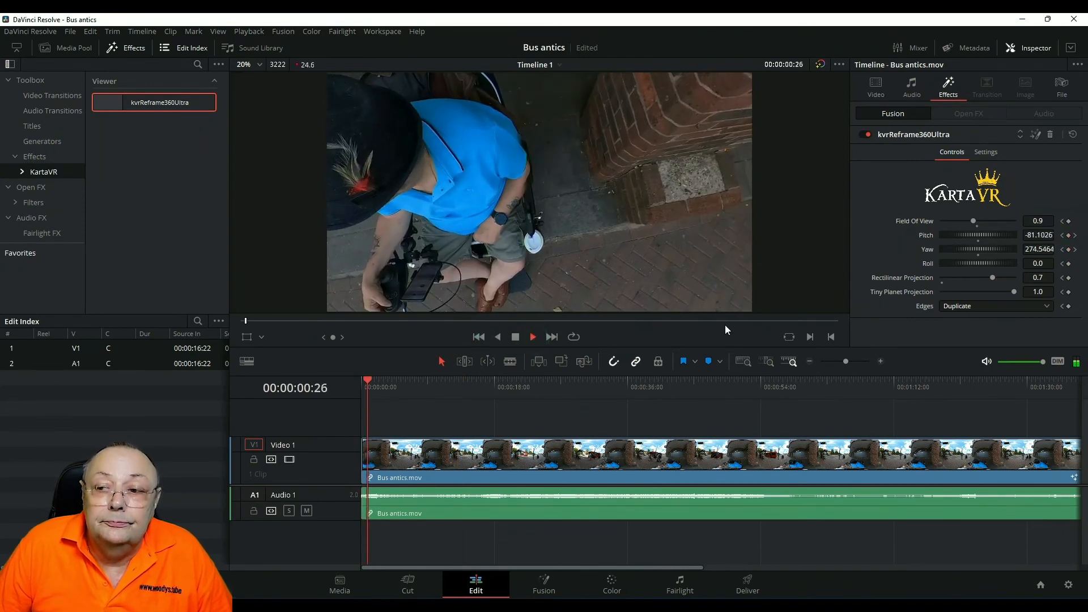